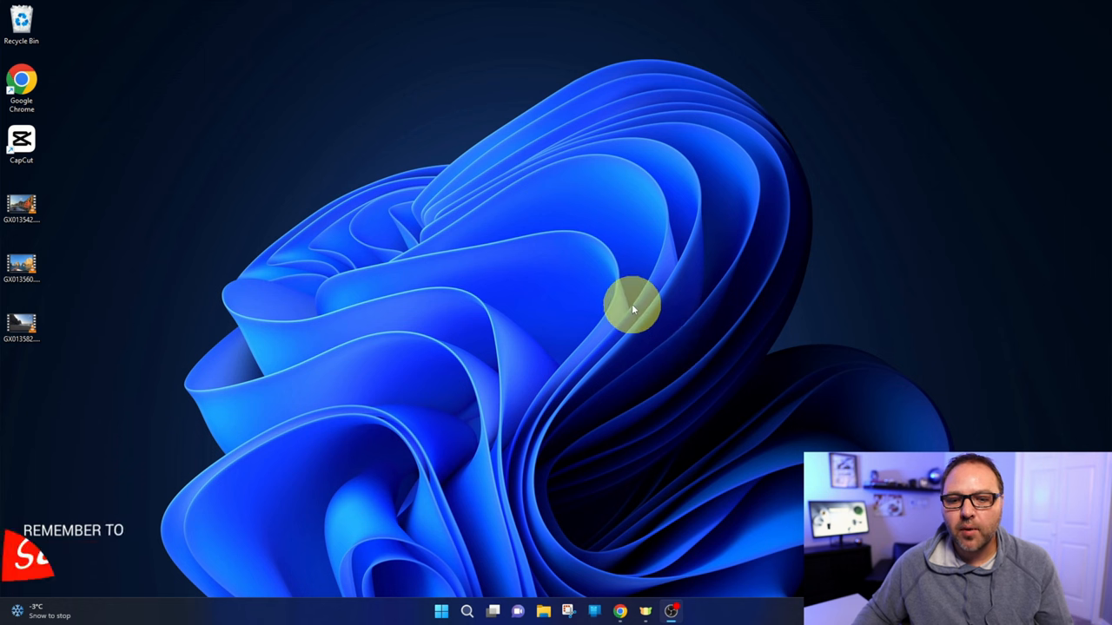
Launch CapCut from its desktop shortcut
click(620, 610)
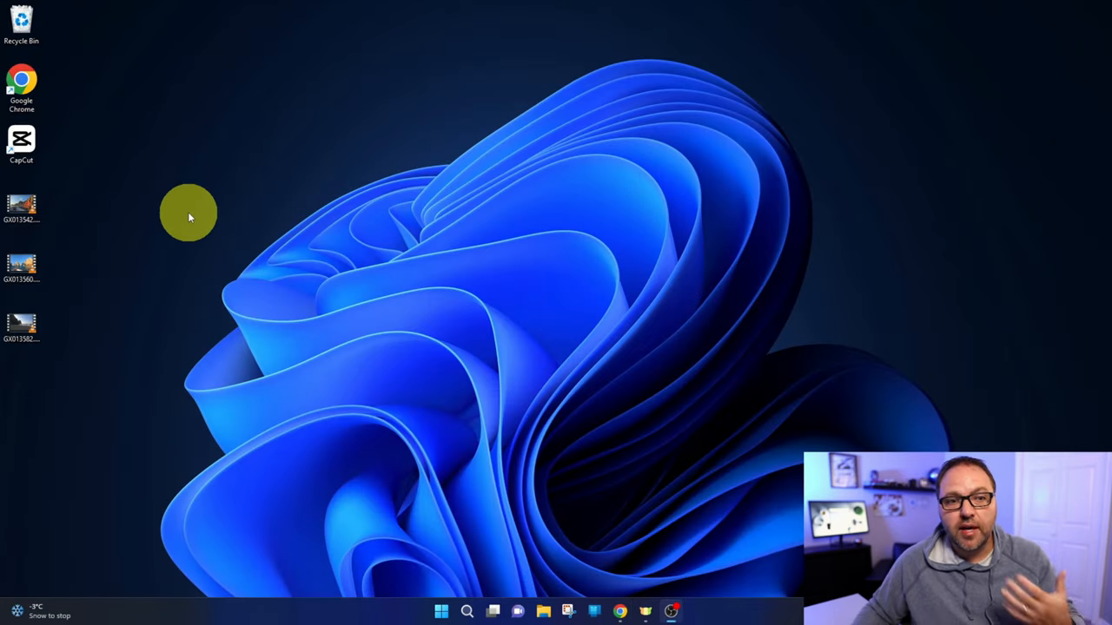
mouse_move(264, 265)
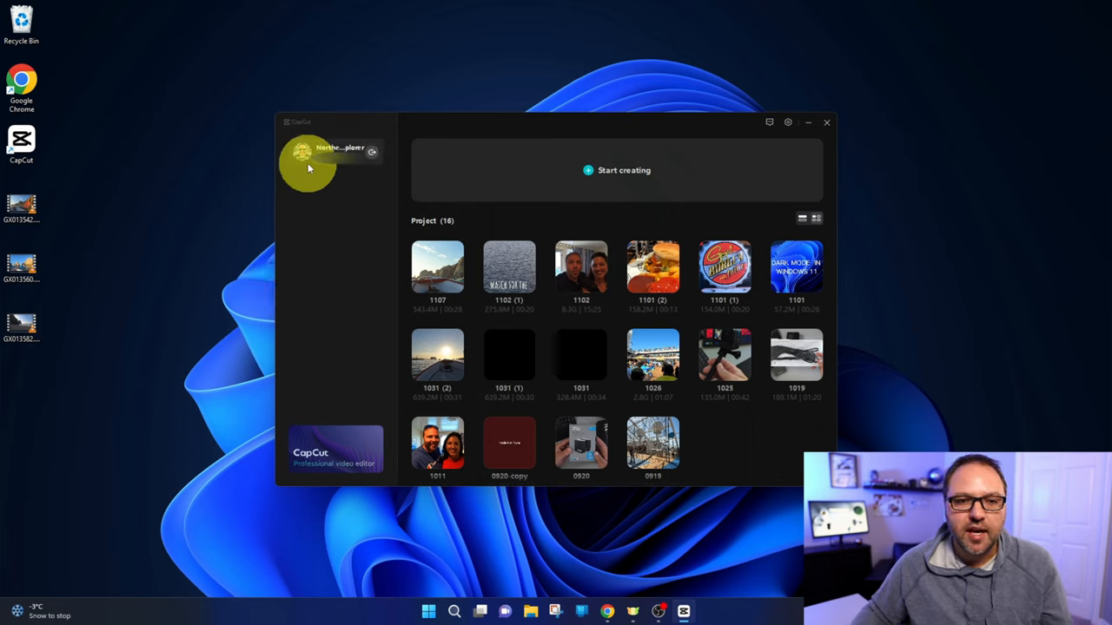
mouse_move(360, 312)
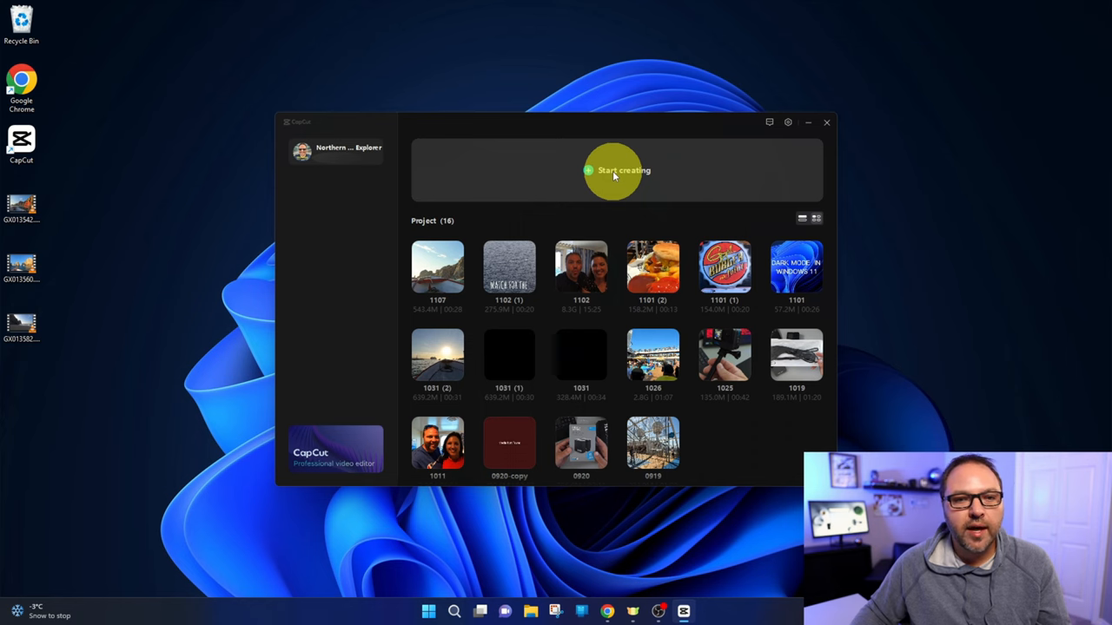
Create a new blank project and restore the editor to a smaller window
double_click(437, 269)
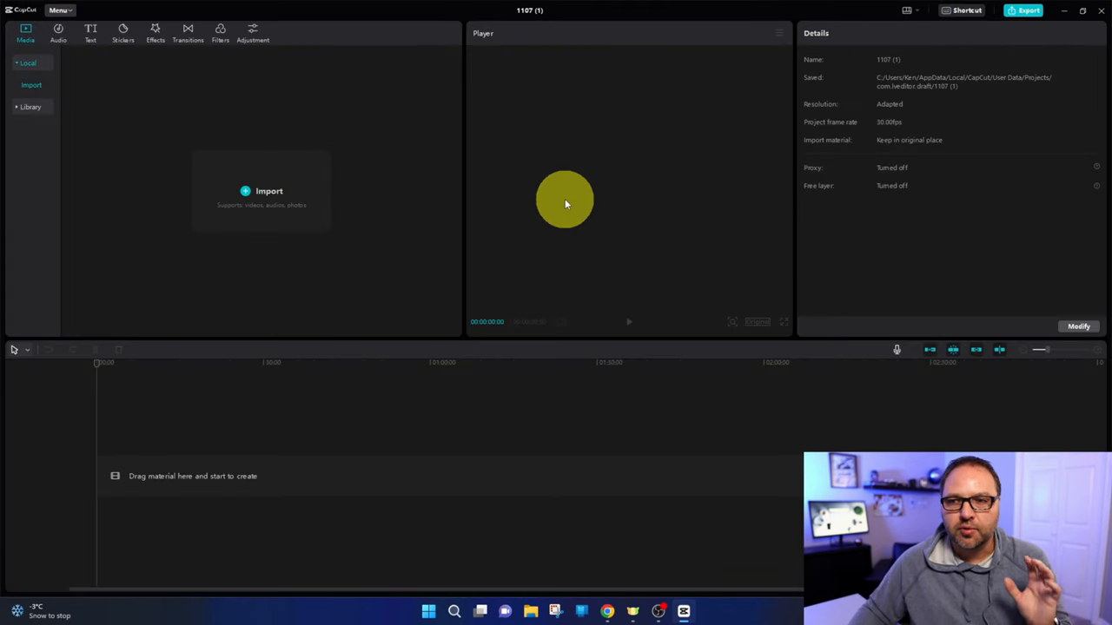
mouse_move(409, 19)
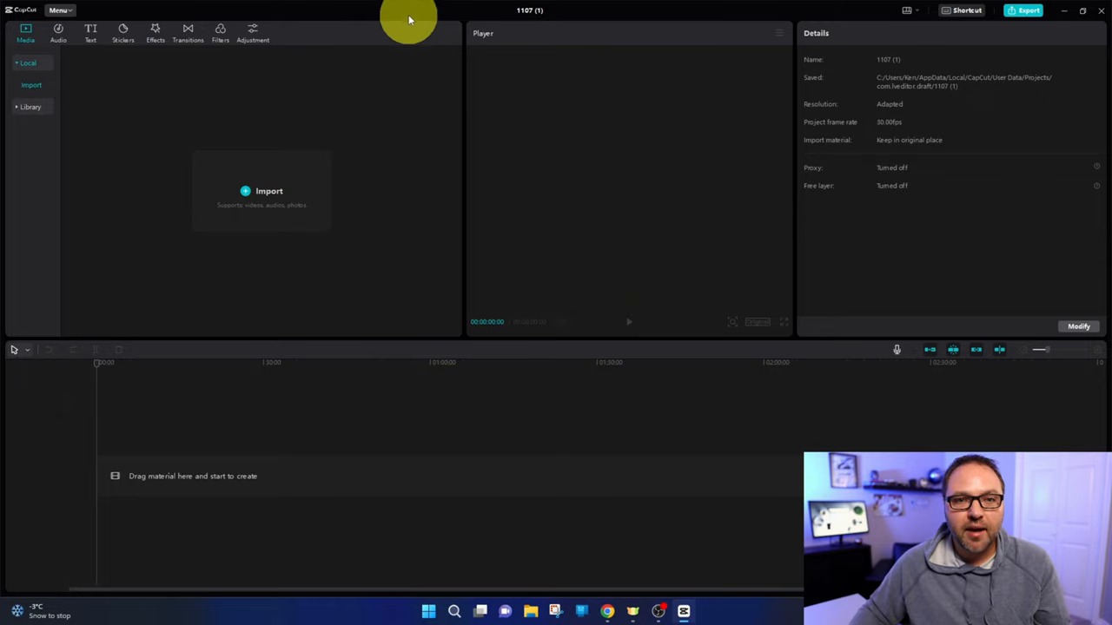
click(1082, 10)
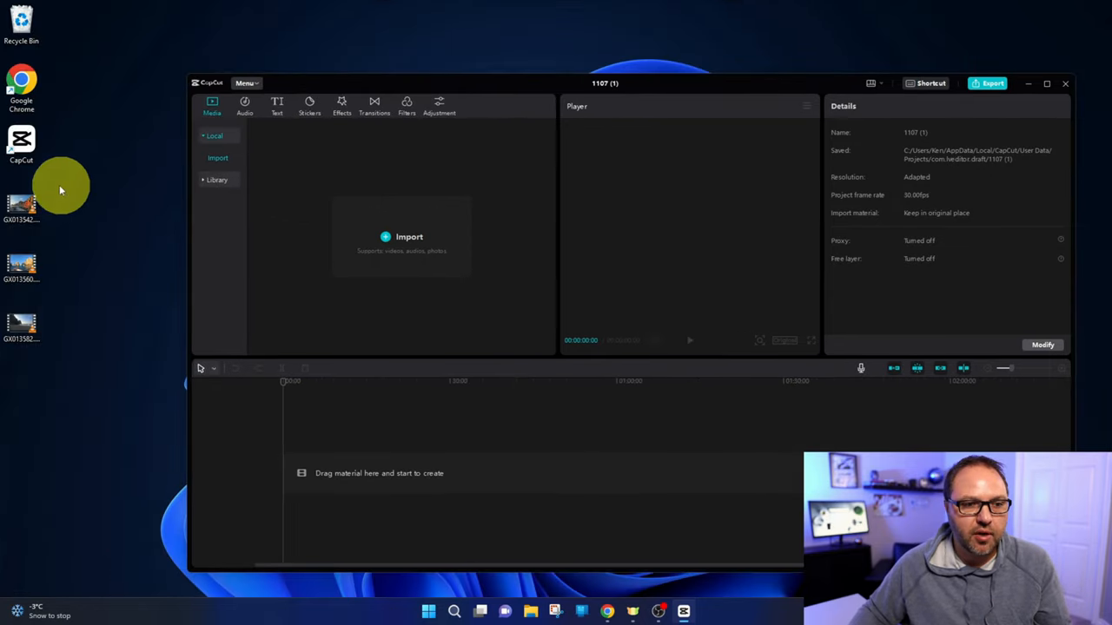
double_click(21, 204)
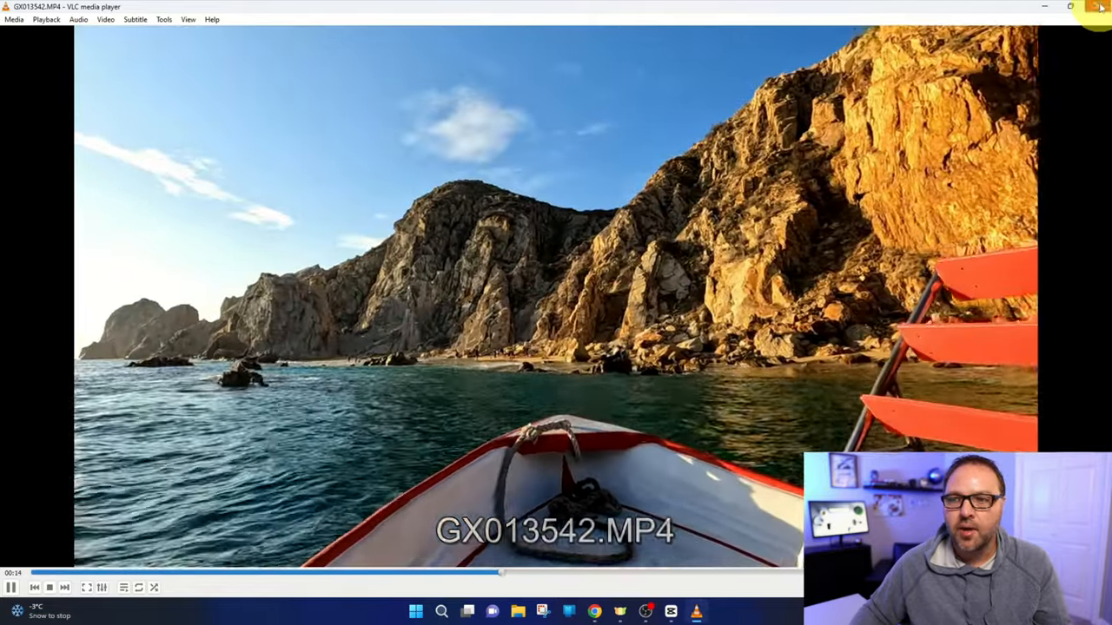
click(65, 587)
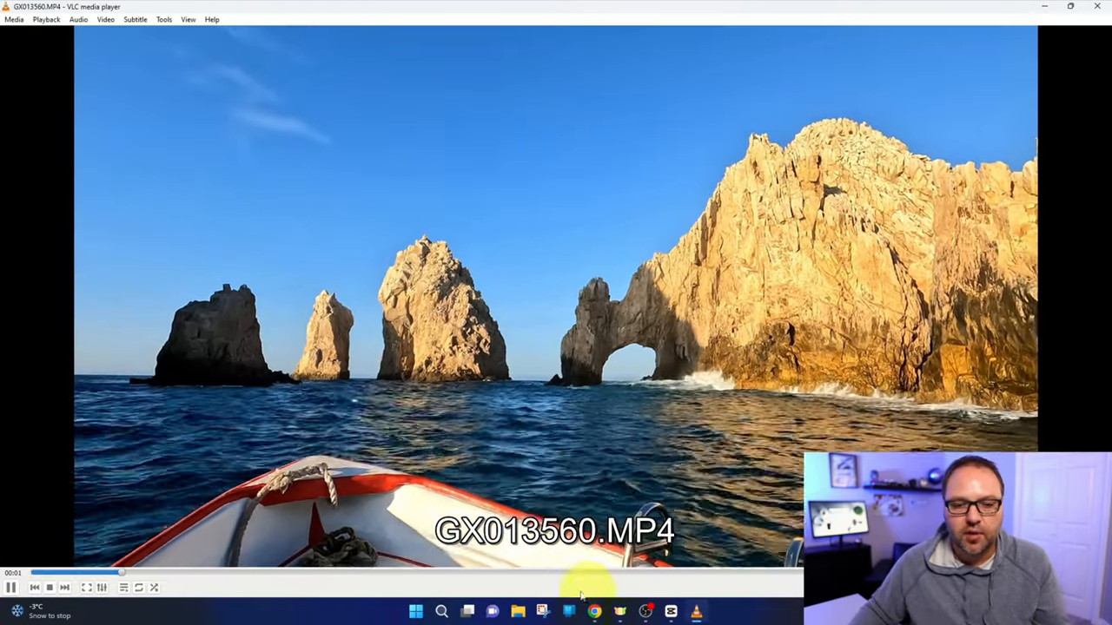
click(508, 572)
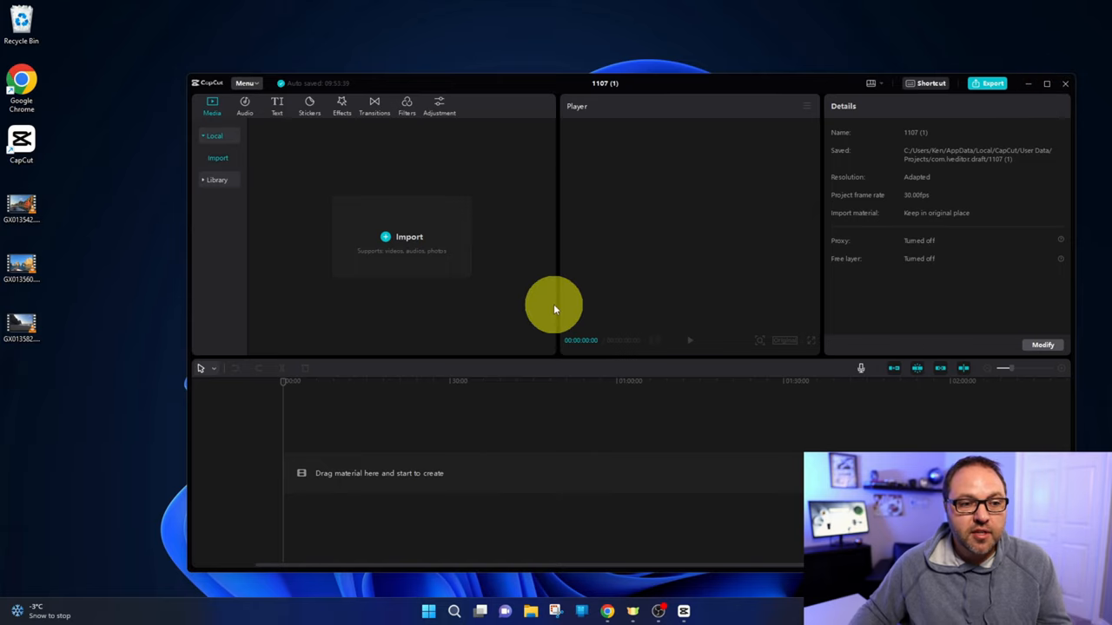
mouse_move(90, 206)
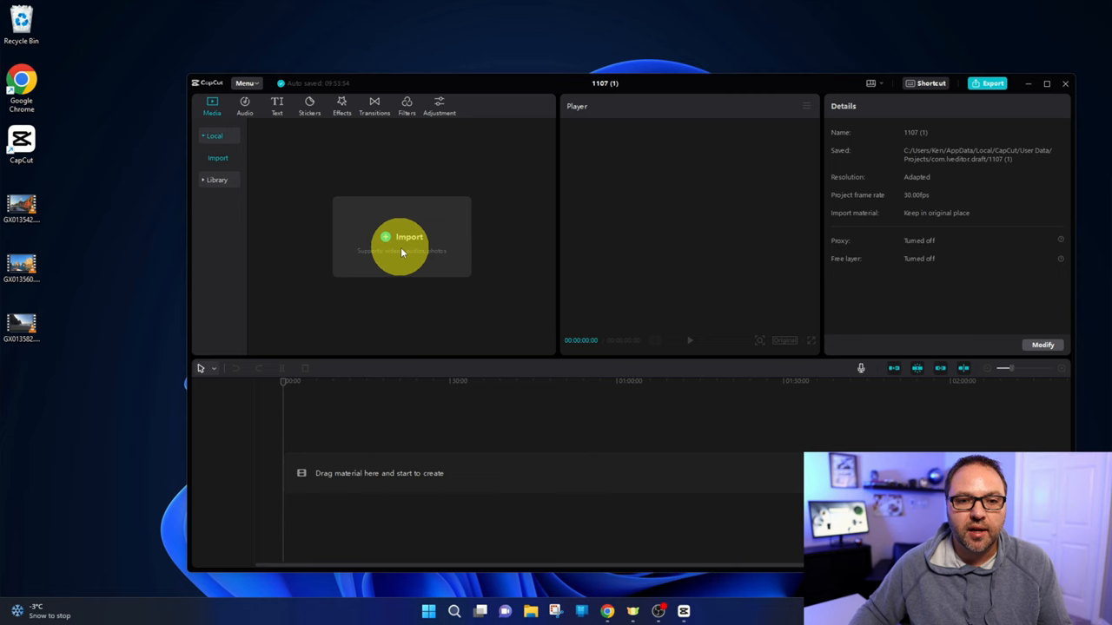
Import the three GX0135 desktop clips into the Media panel and maximize the editor
click(401, 236)
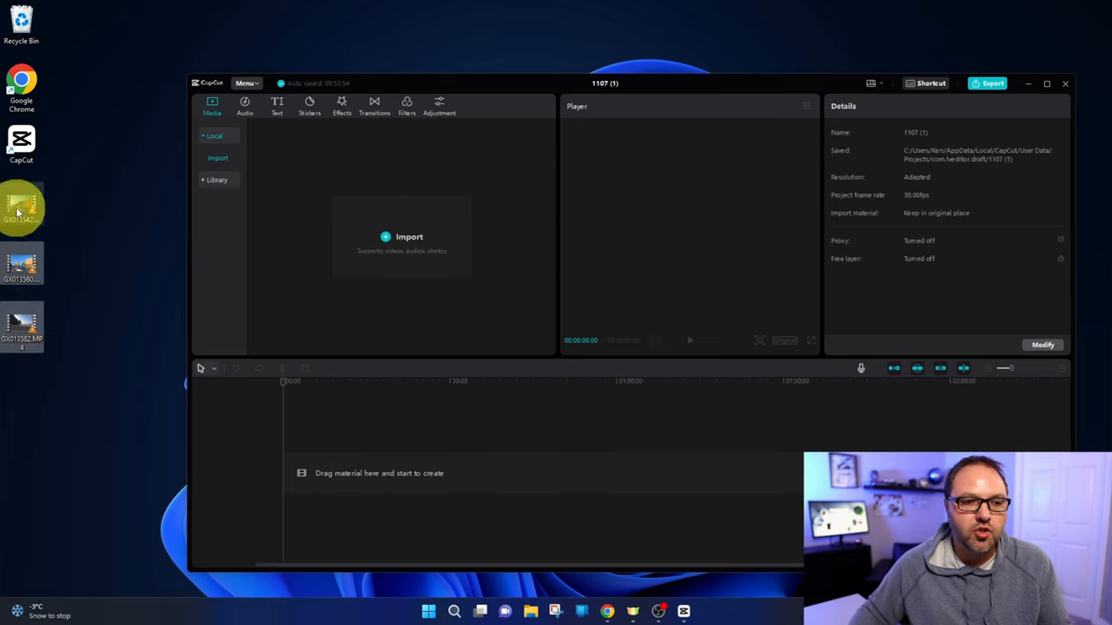
drag(21, 206, 438, 235)
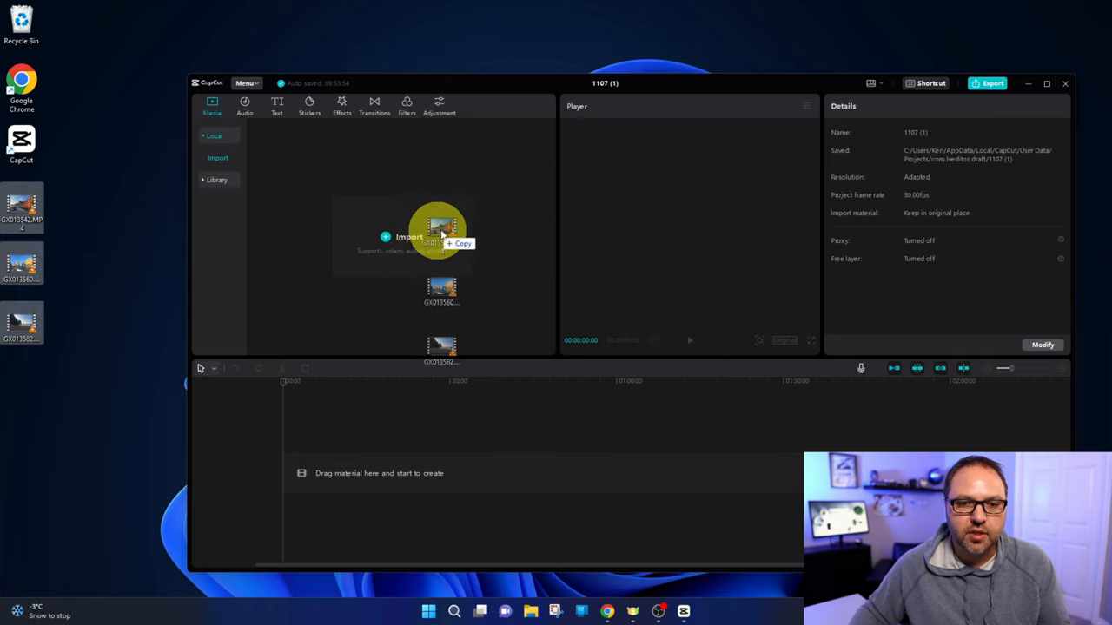
click(408, 236)
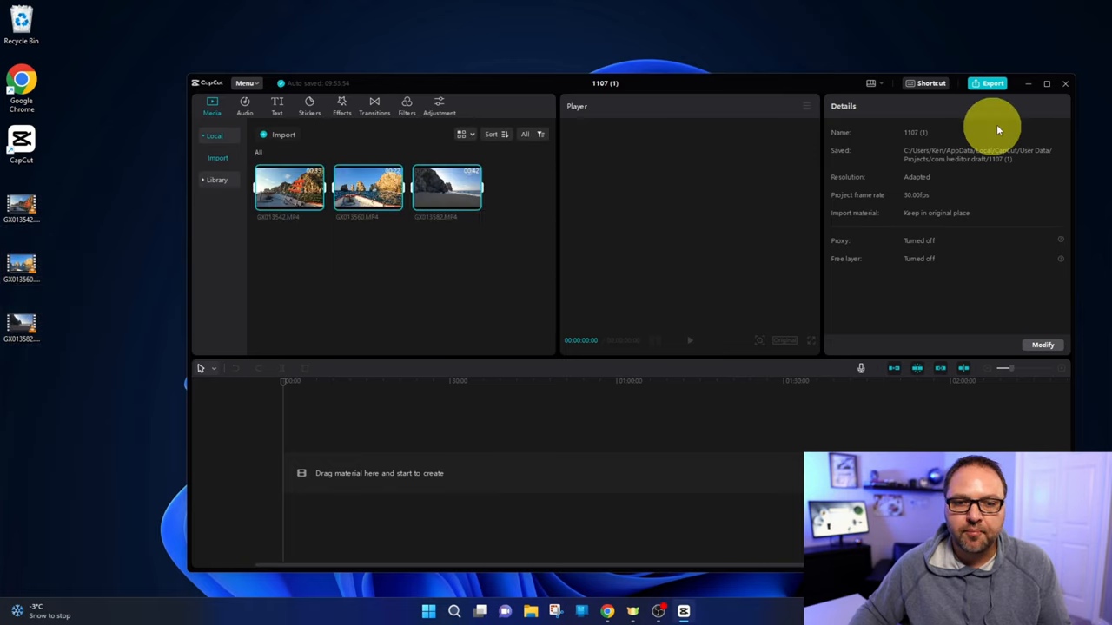
click(1047, 84)
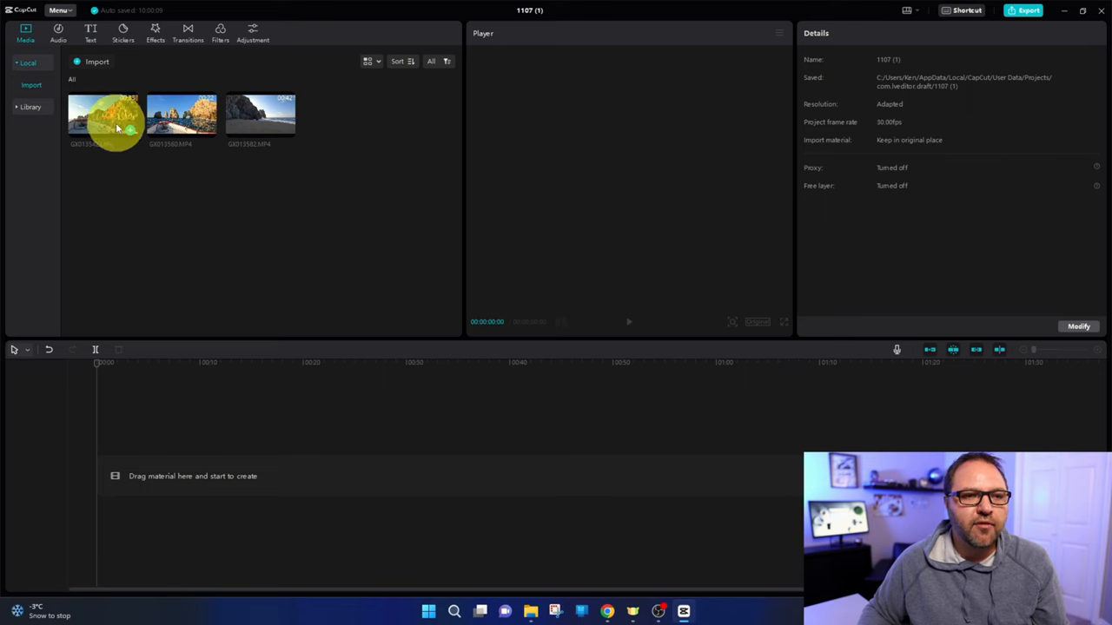
mouse_move(128, 130)
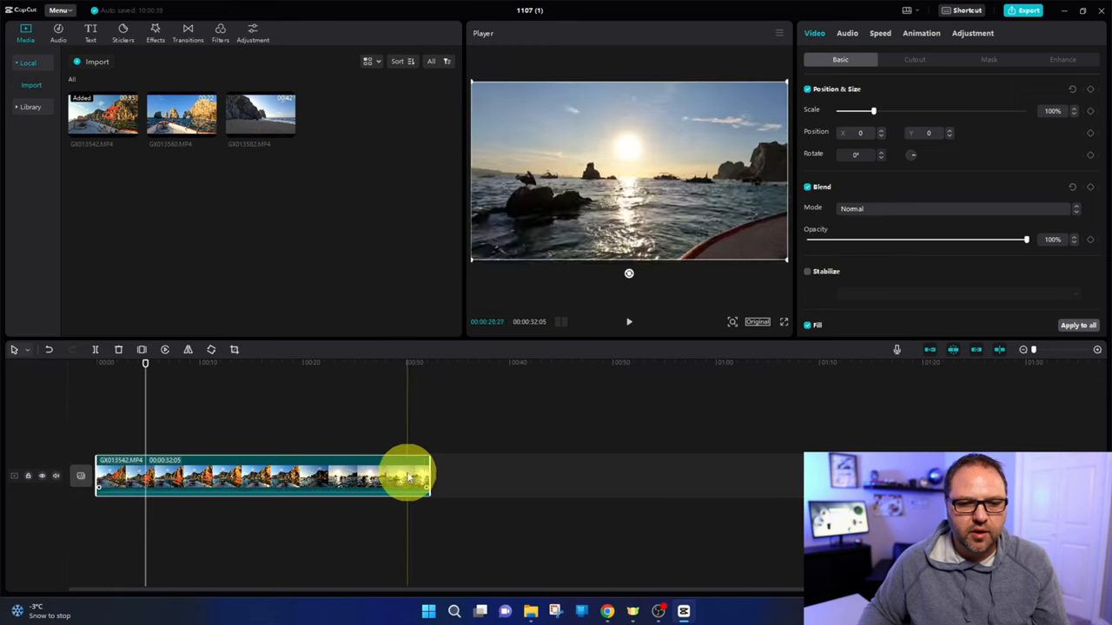
Trim GX013542 on the timeline to about 4 seconds and play it back
drag(408, 473, 425, 473)
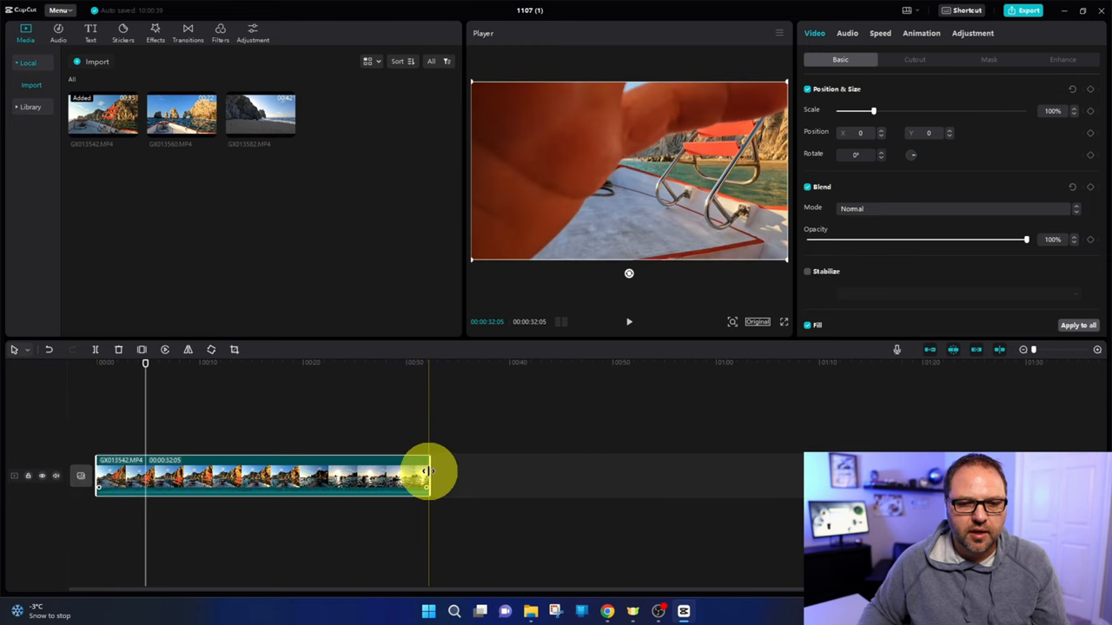
drag(426, 471, 404, 472)
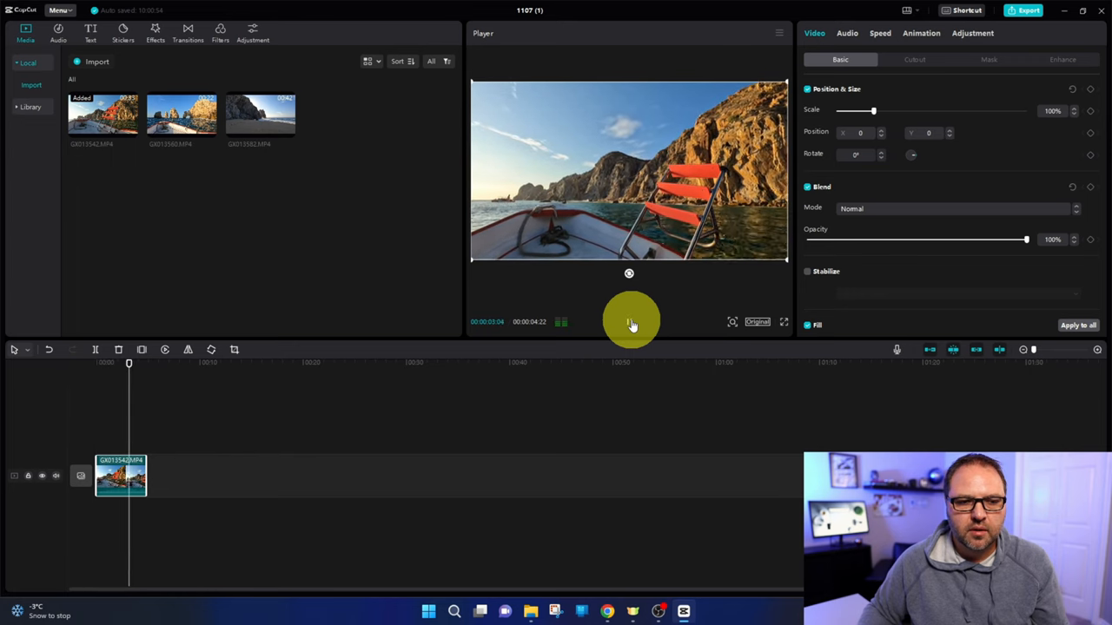
click(629, 322)
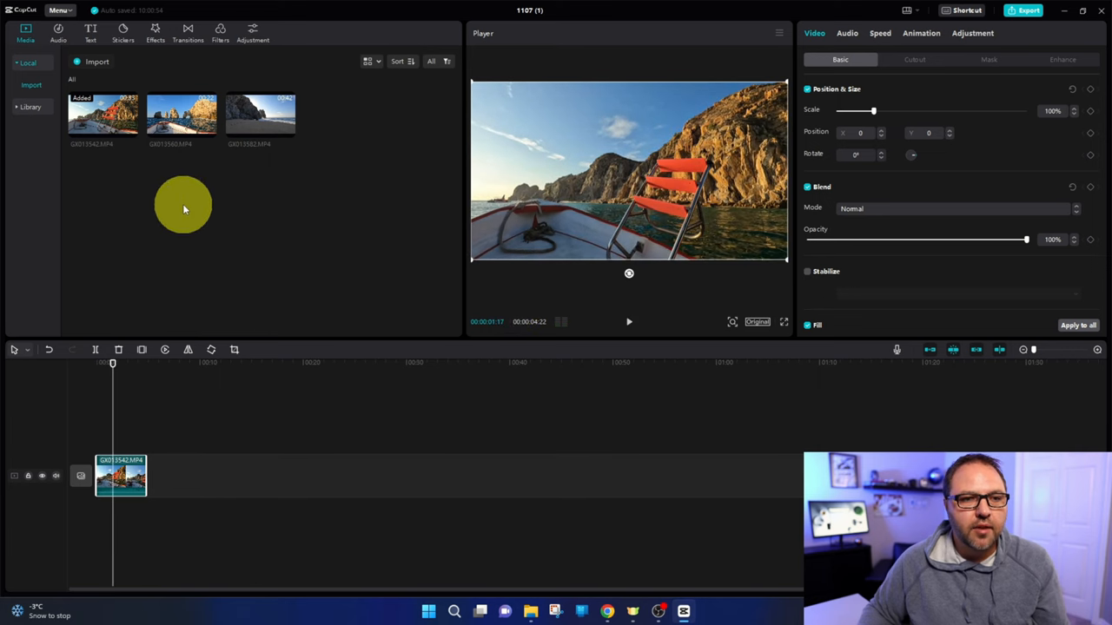
mouse_move(213, 135)
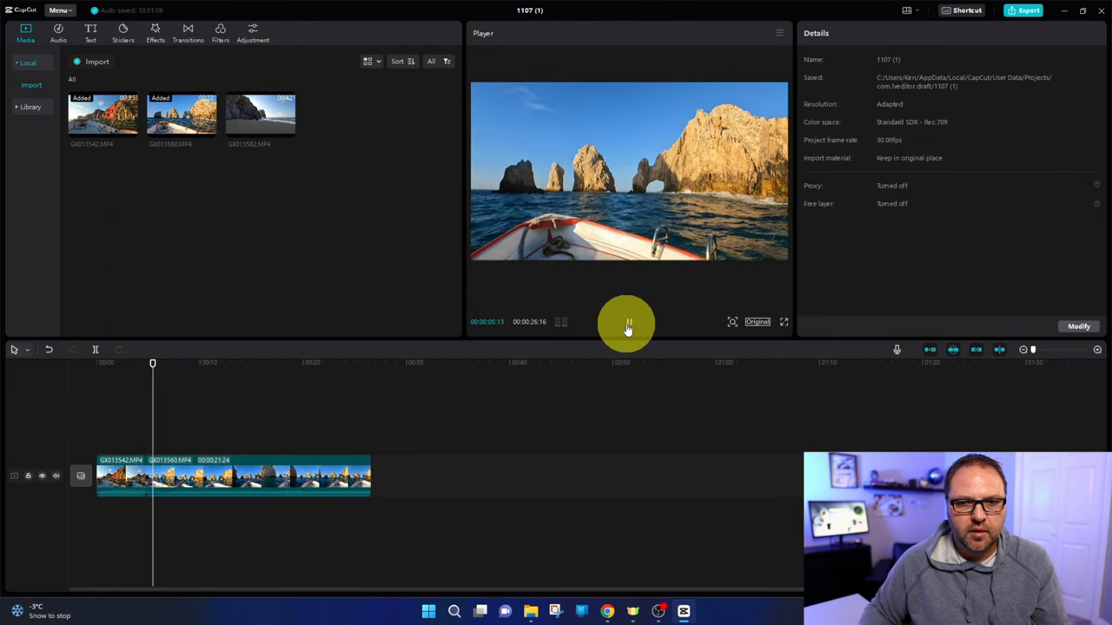
Pause playback and trim the third clip, GX013582, to about eleven seconds
click(629, 323)
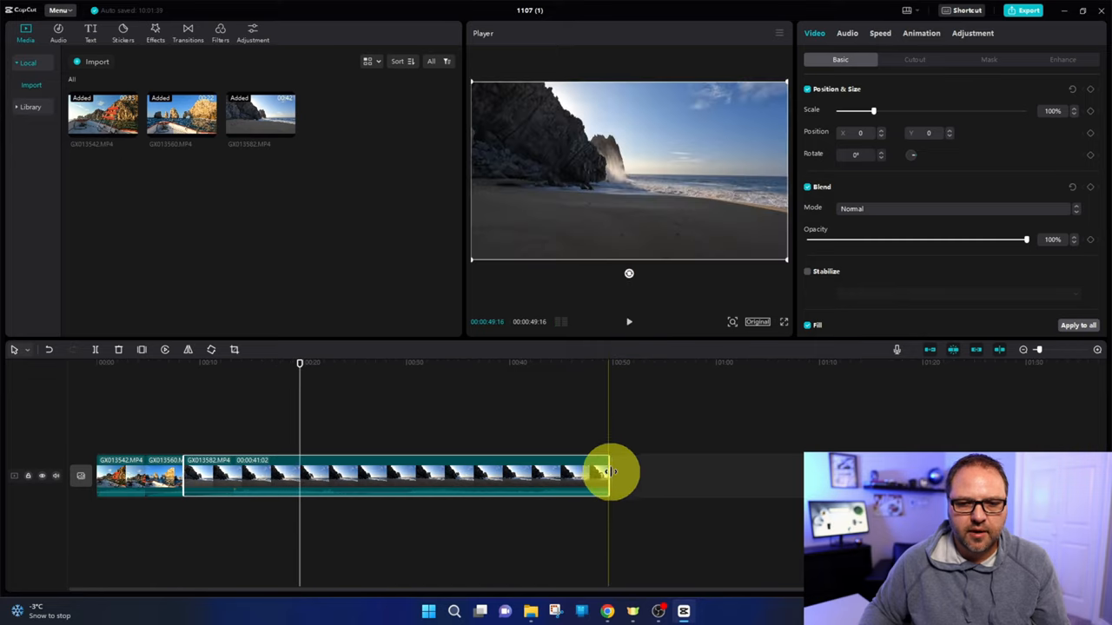
drag(608, 471, 382, 469)
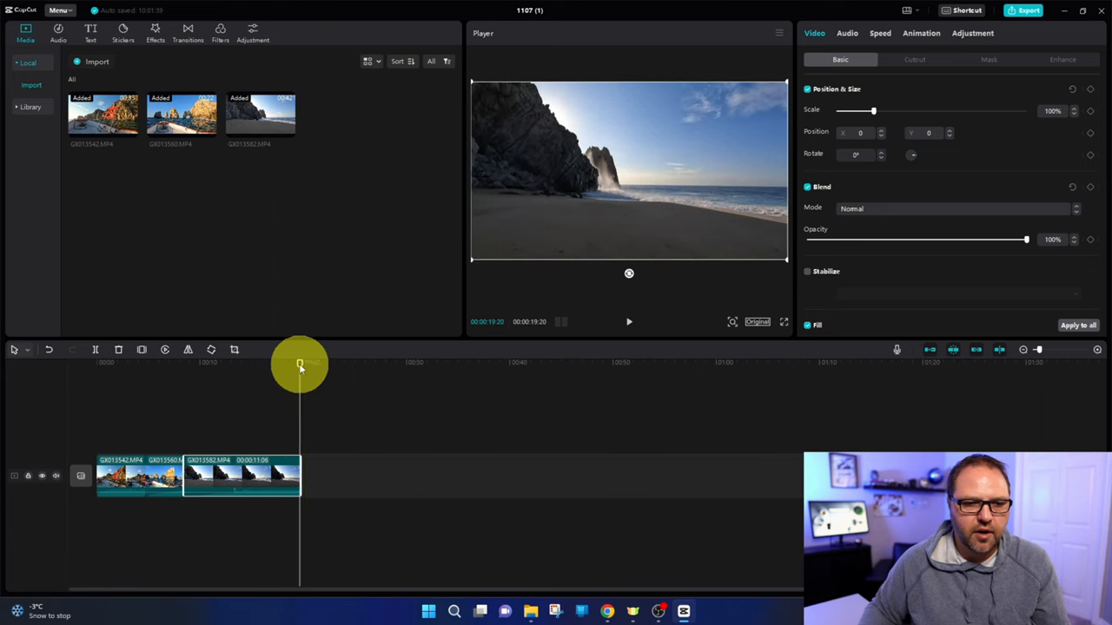
drag(299, 365, 199, 364)
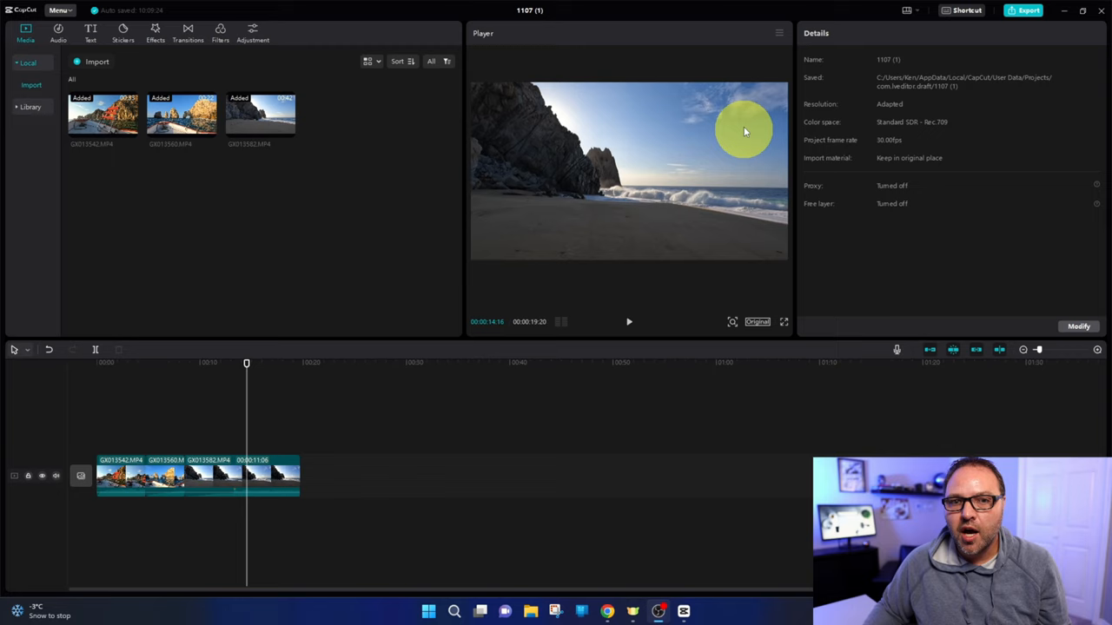
mouse_move(756, 284)
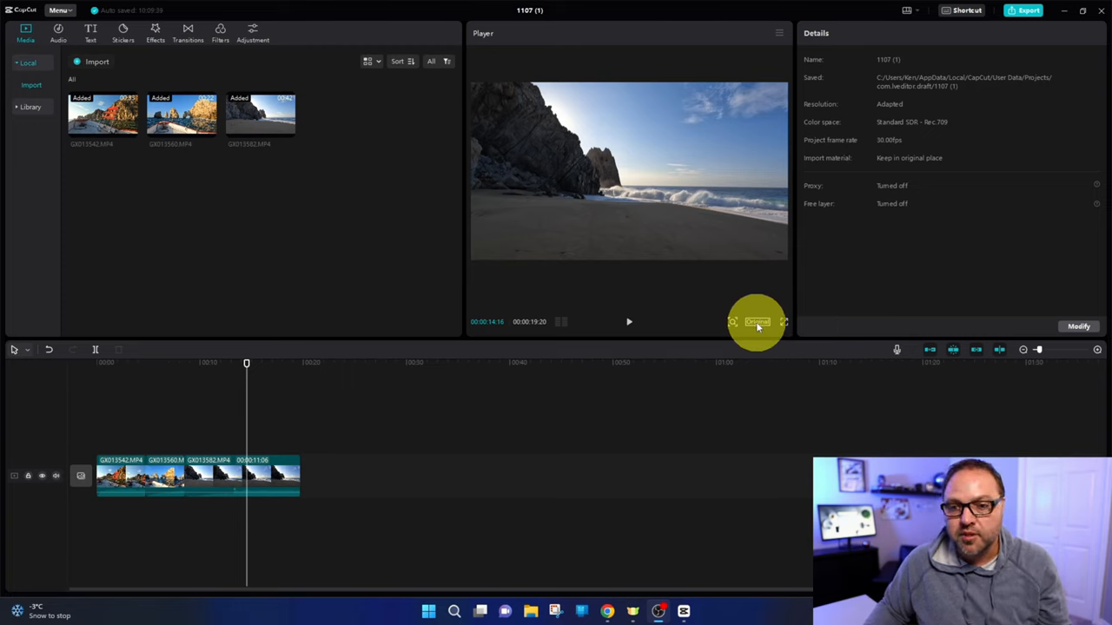
Change the canvas aspect ratio from Original to vertical 9:16
click(756, 322)
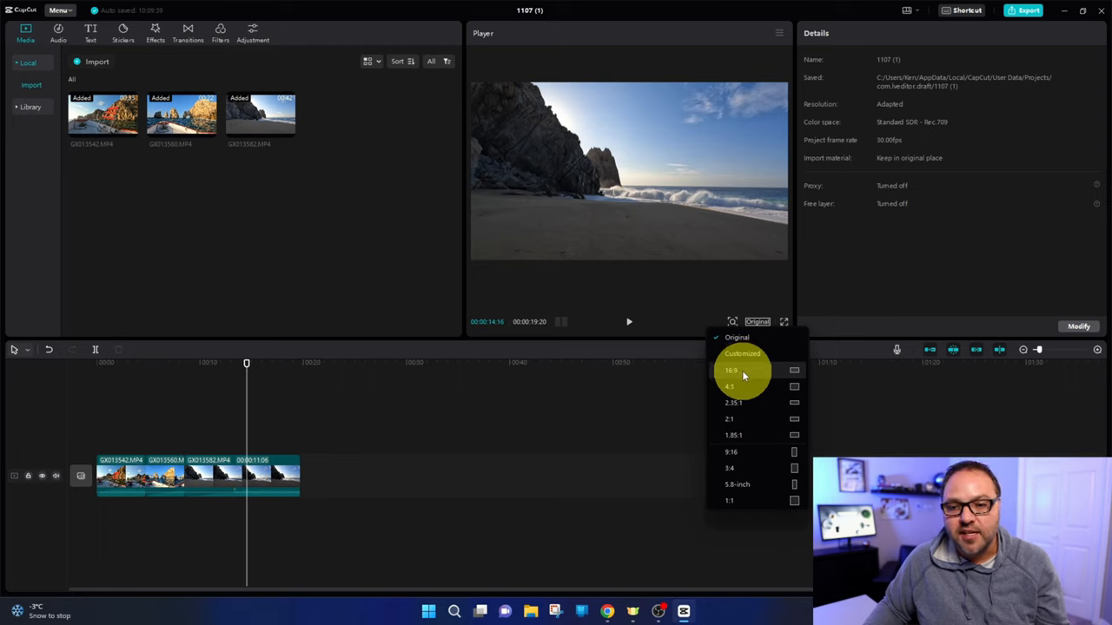
mouse_move(737, 402)
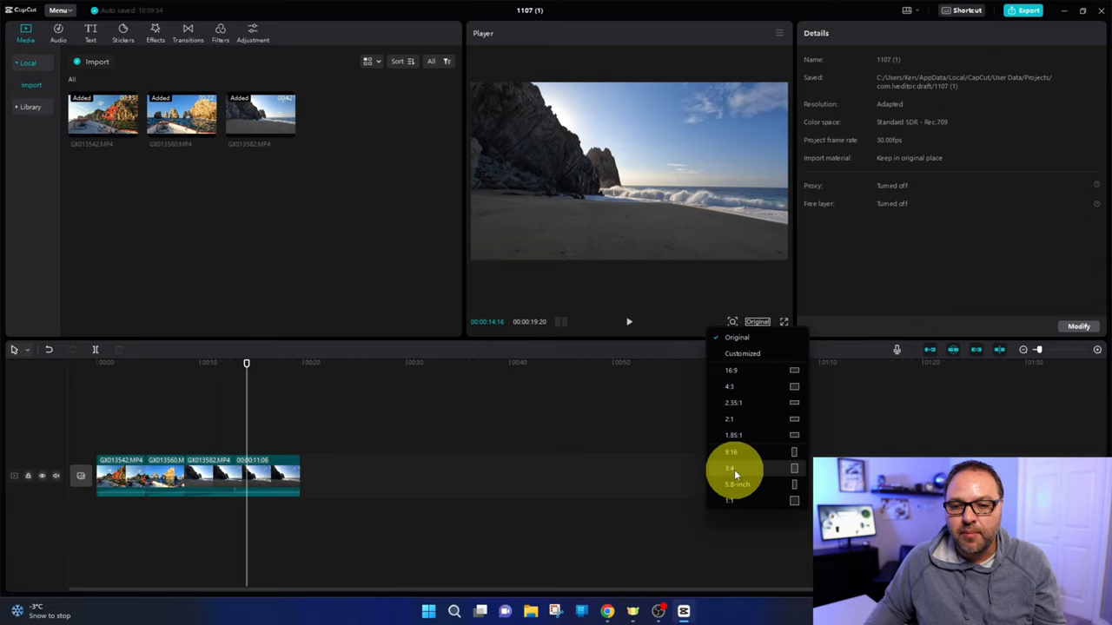
click(729, 469)
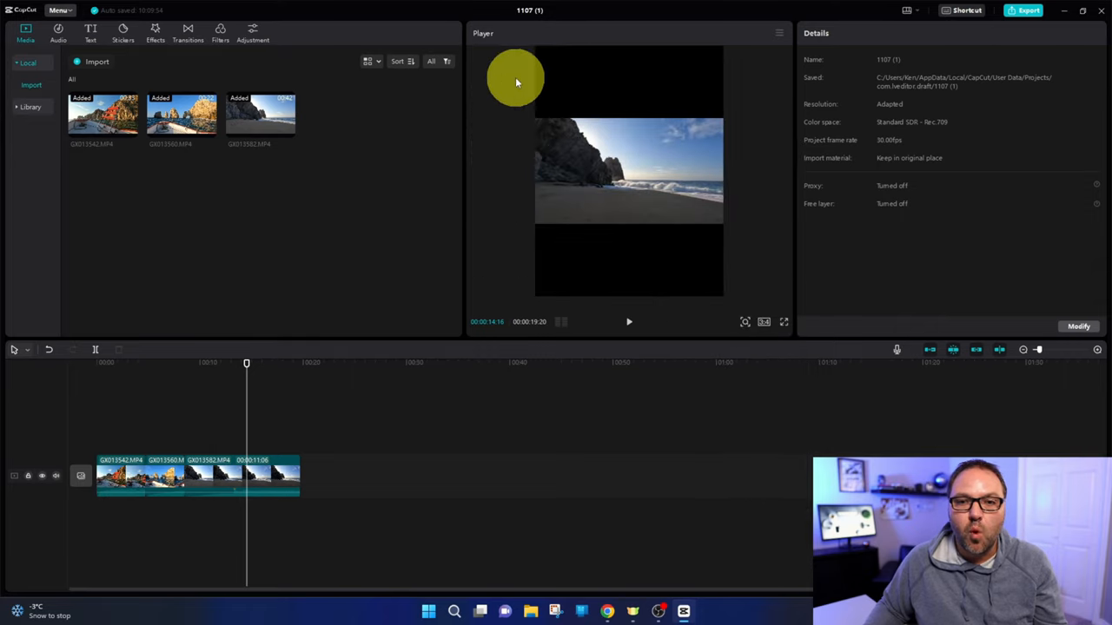
mouse_move(747, 321)
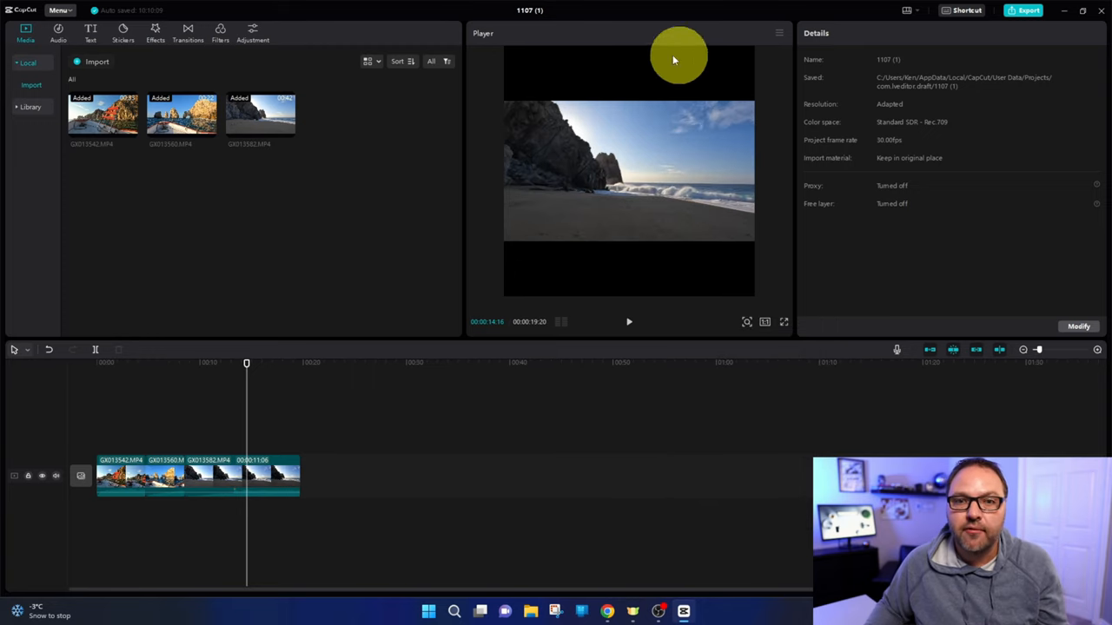
mouse_move(612, 124)
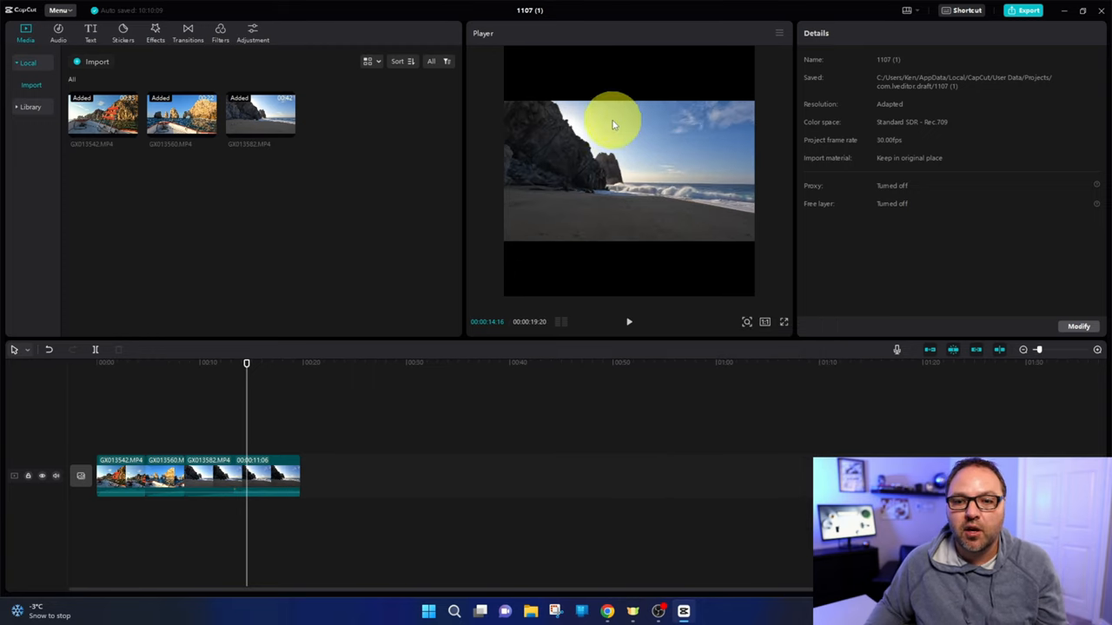
click(765, 323)
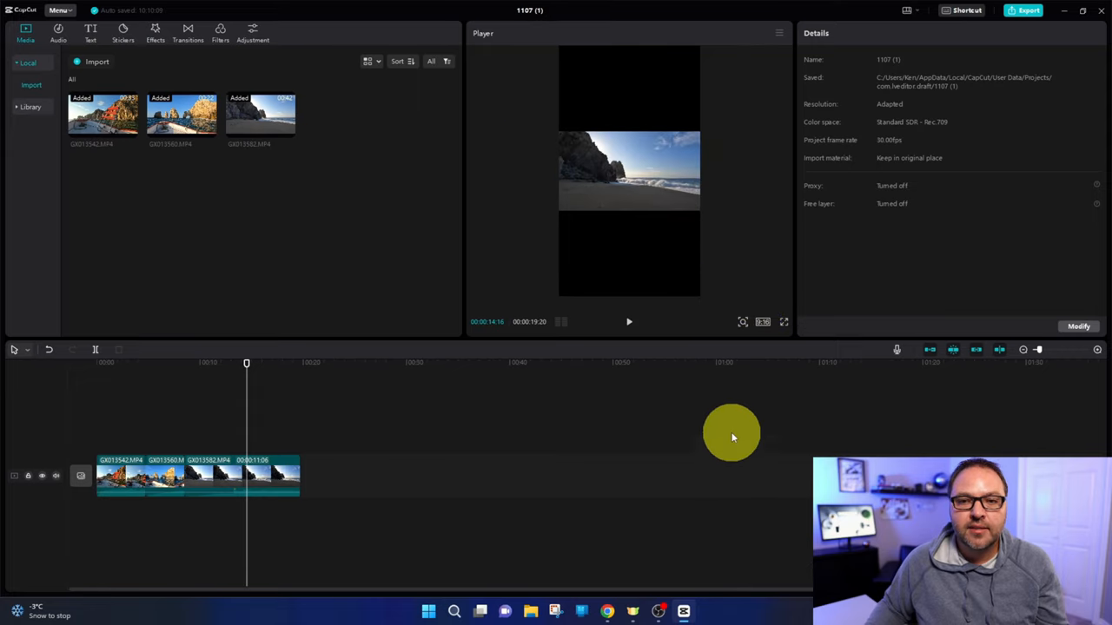
mouse_move(578, 160)
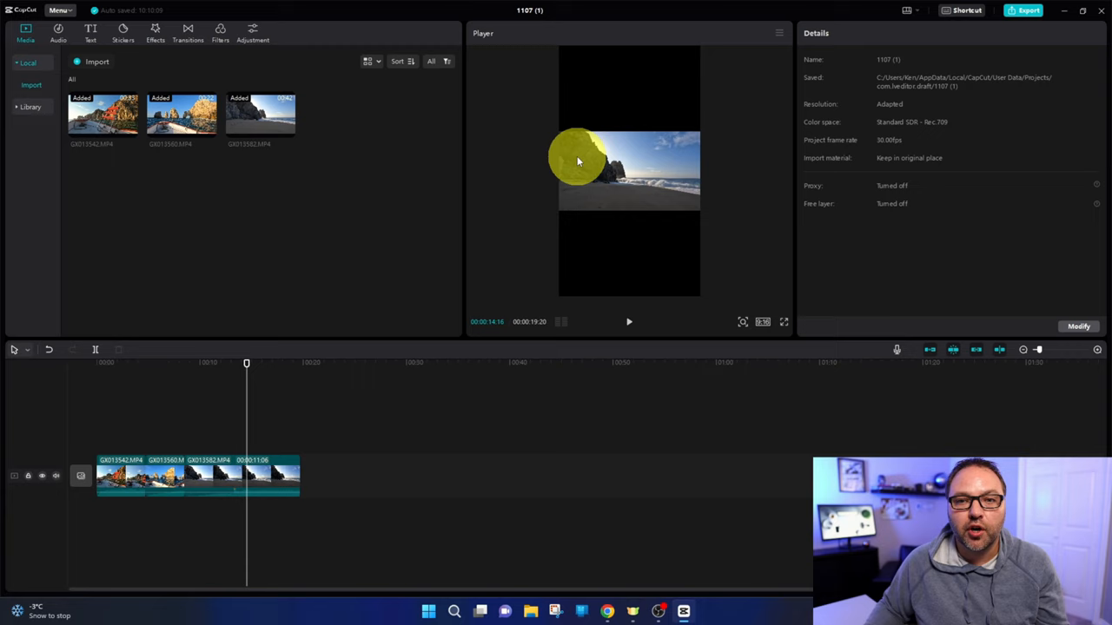
mouse_move(590, 188)
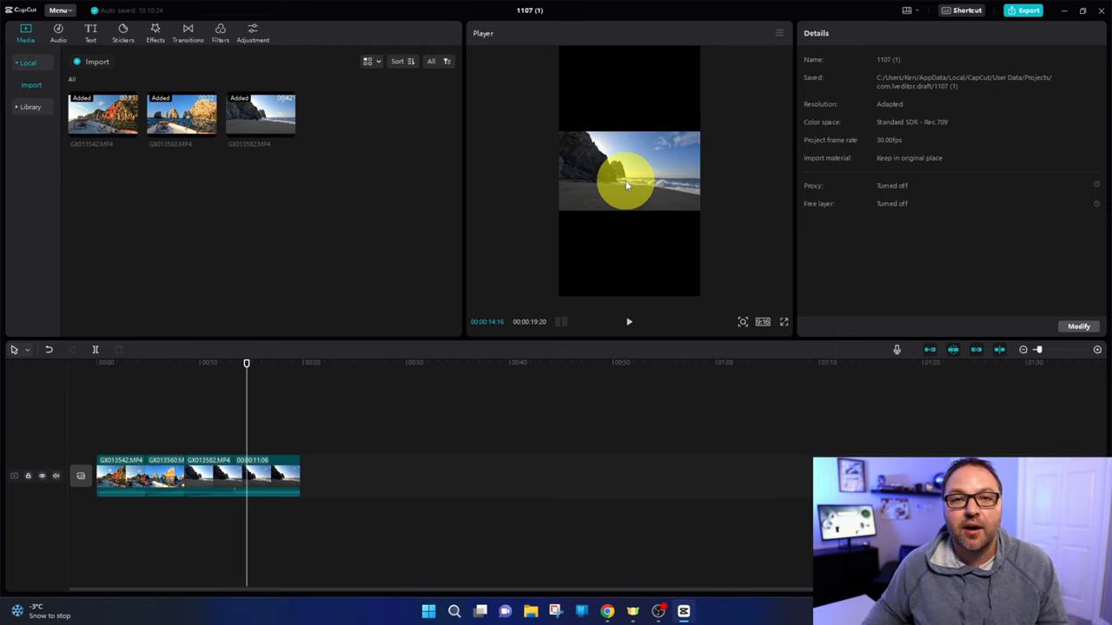
drag(246, 362, 226, 362)
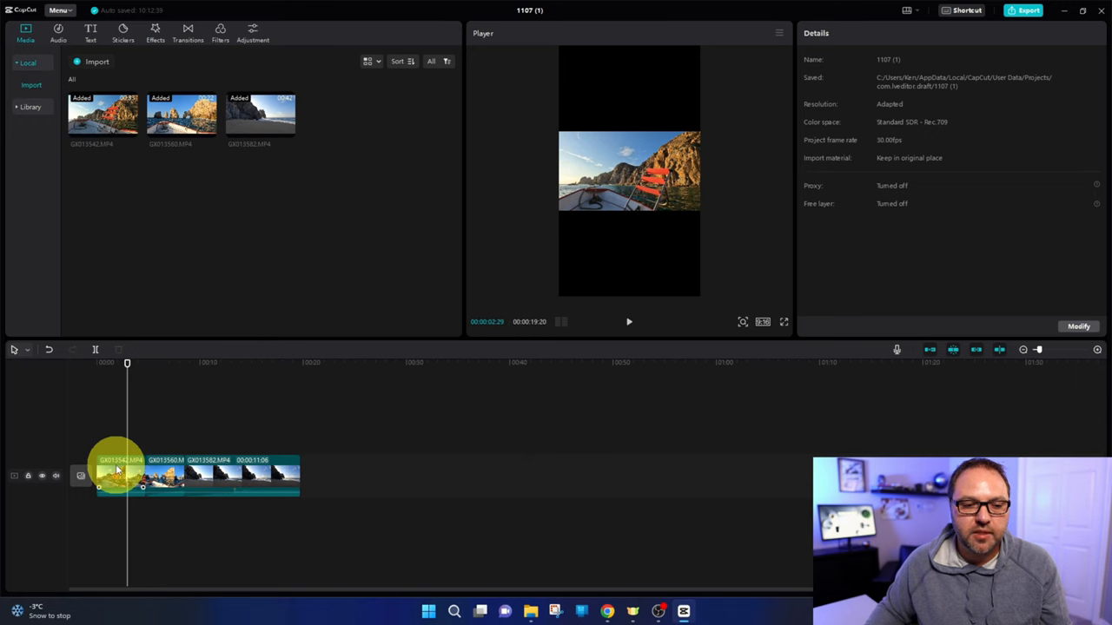
Scale the first boat clip to 316% and shift it to fill the frame
click(120, 476)
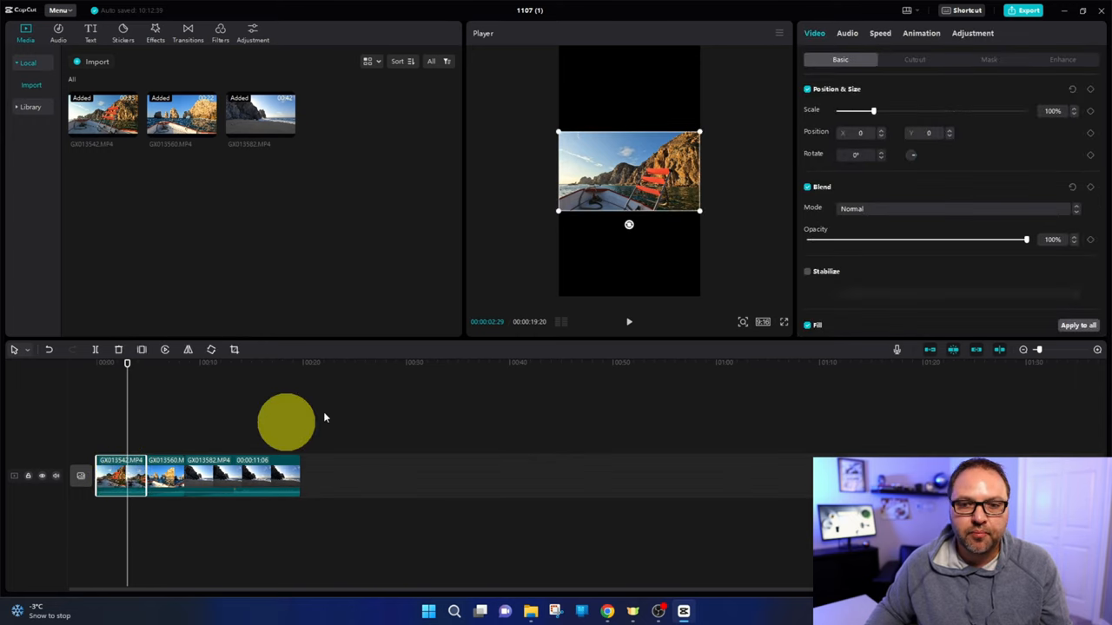
drag(287, 422, 608, 130)
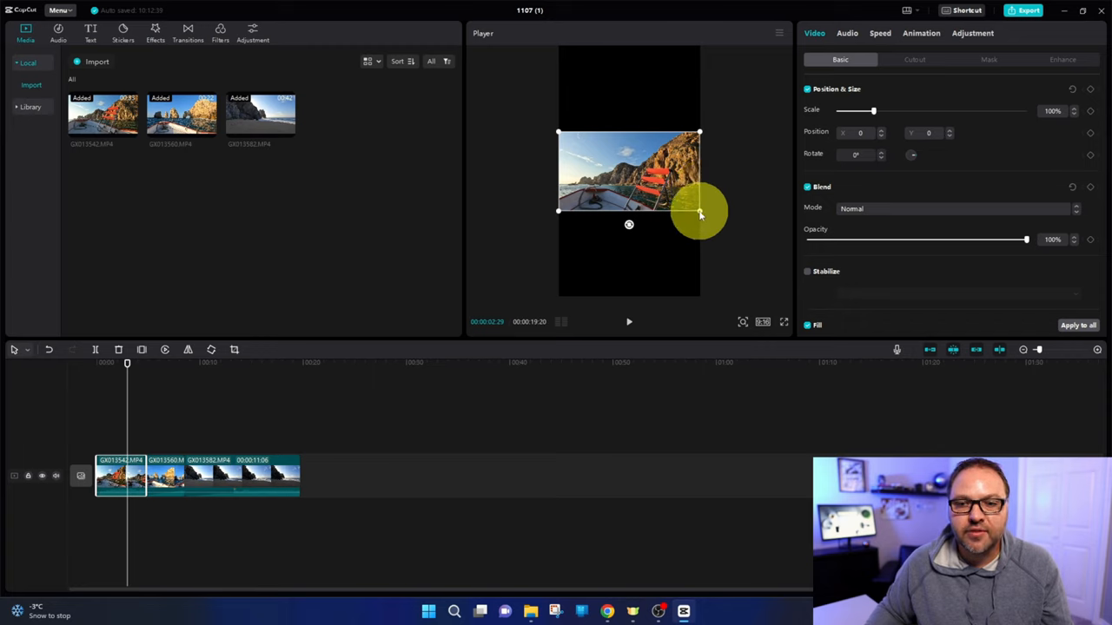
drag(700, 211, 573, 211)
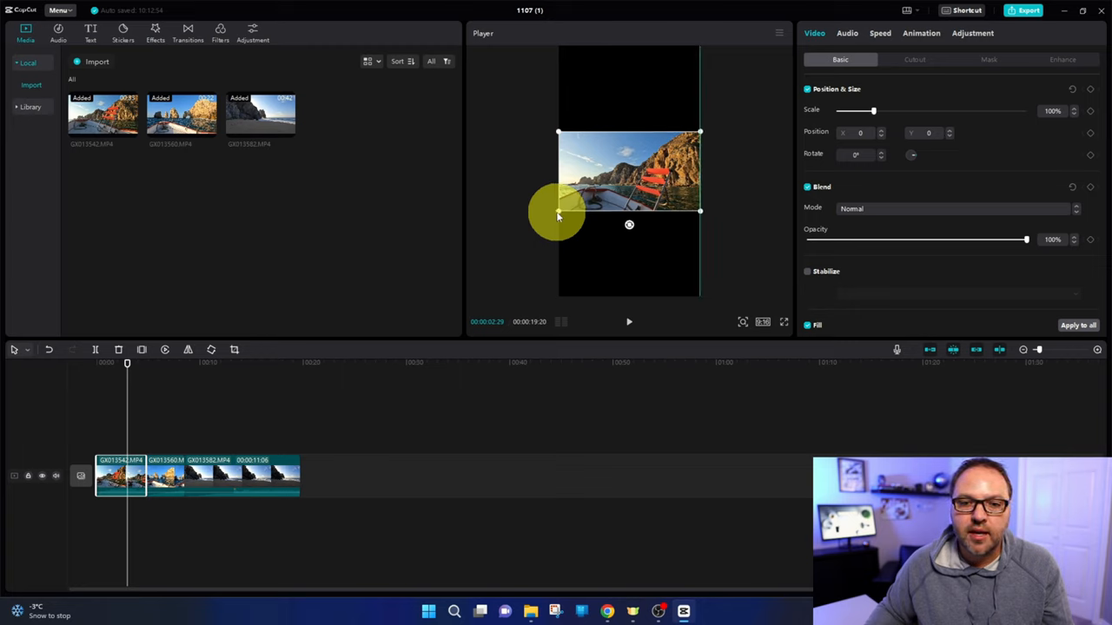
drag(557, 214, 506, 241)
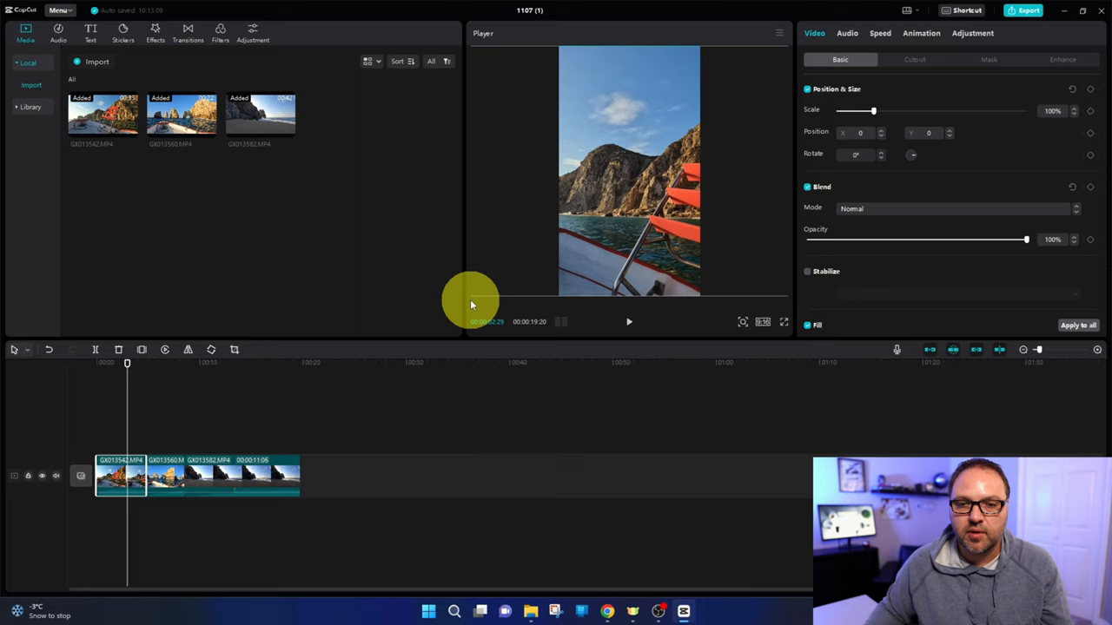
drag(873, 110, 955, 110)
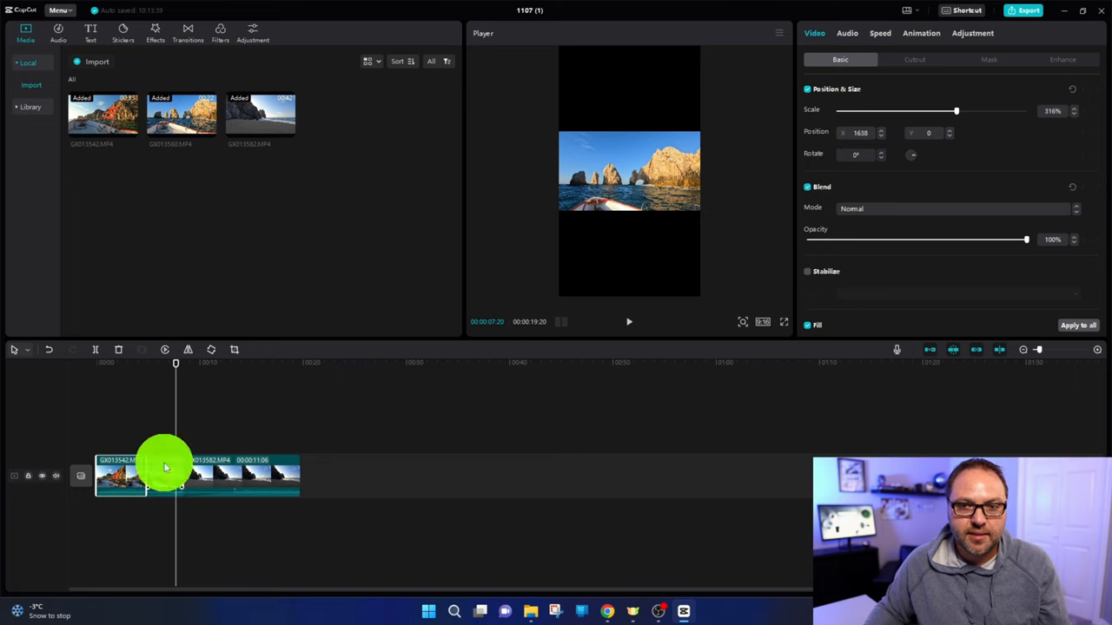
Select the rock arch clip and enlarge and reframe it to fill the canvas
click(139, 476)
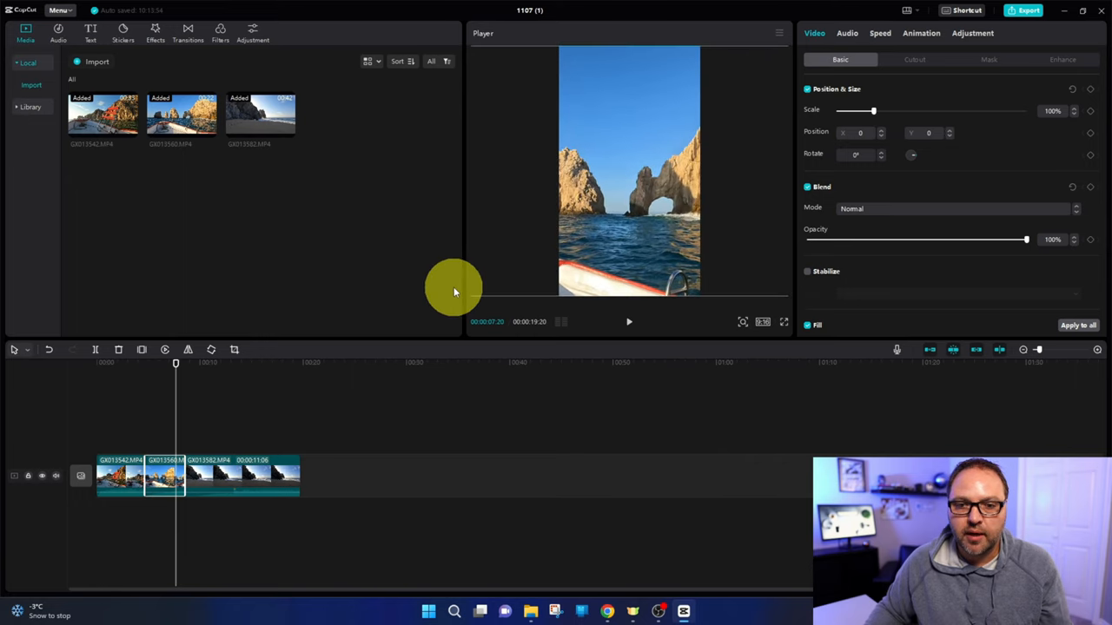
drag(873, 110, 956, 110)
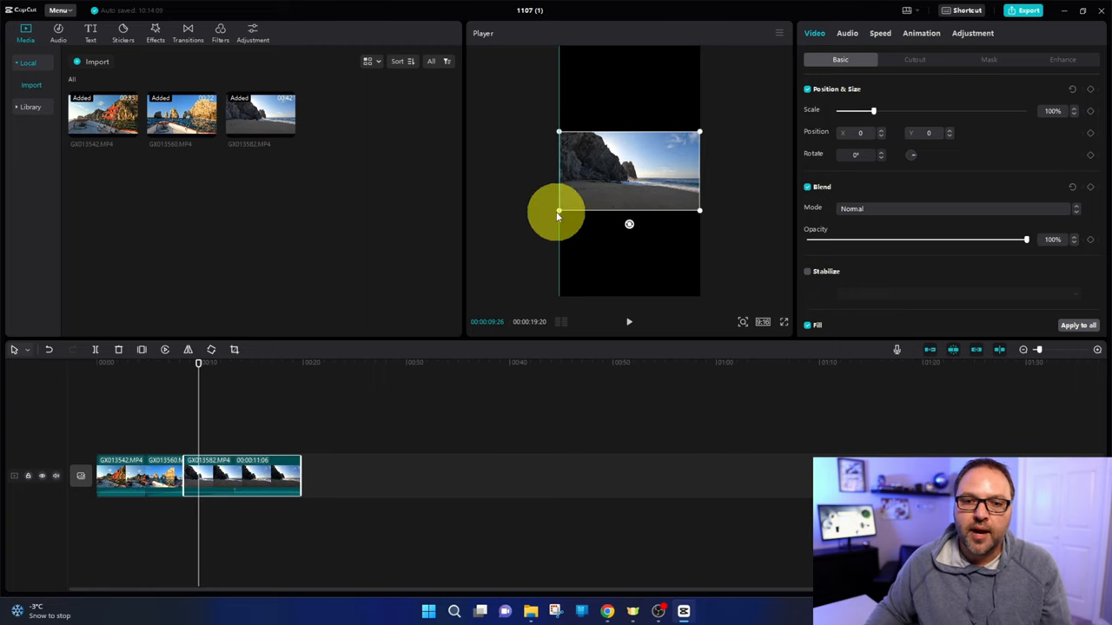
Scale the third beach clip to 316% using its corner handle
drag(557, 213, 460, 291)
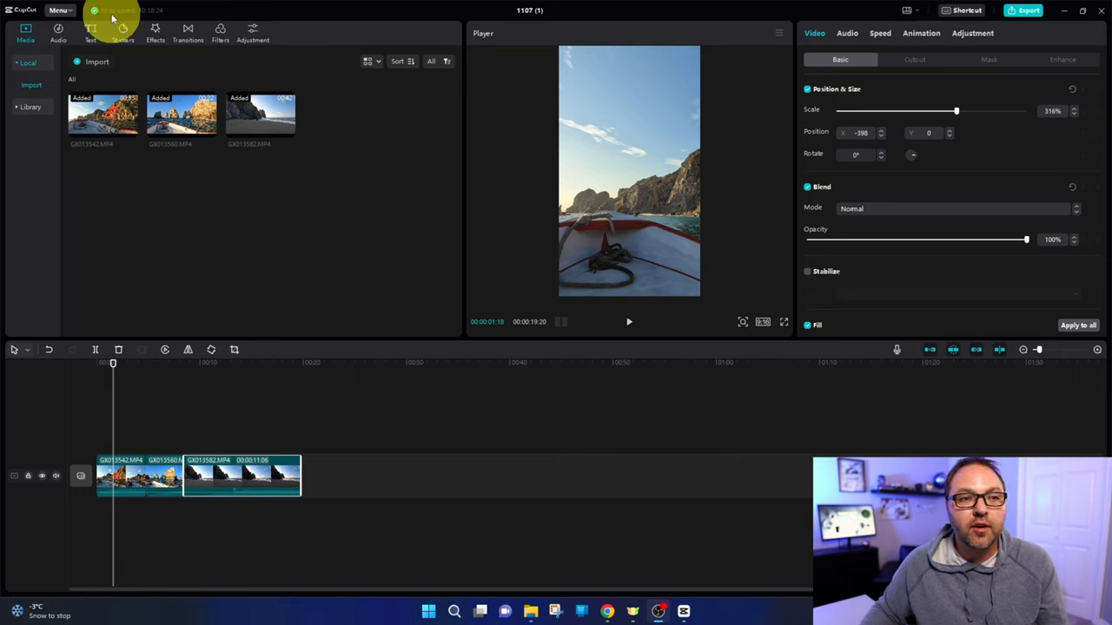
mouse_move(295, 204)
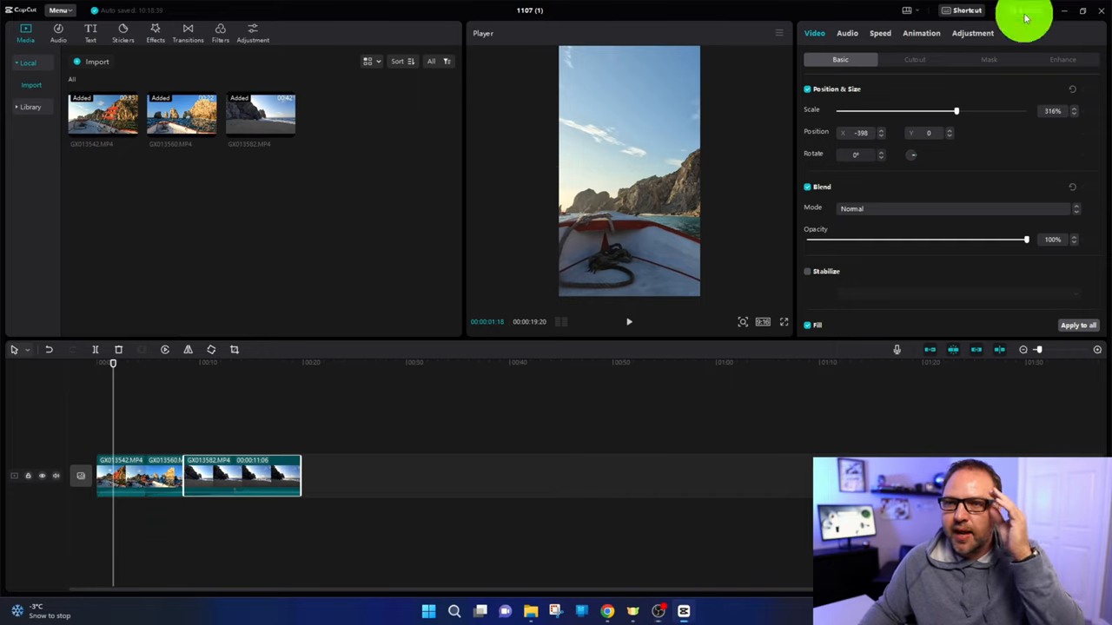
Title the export 'Cabo Vertical' and set its save folder to Desktop
click(1023, 10)
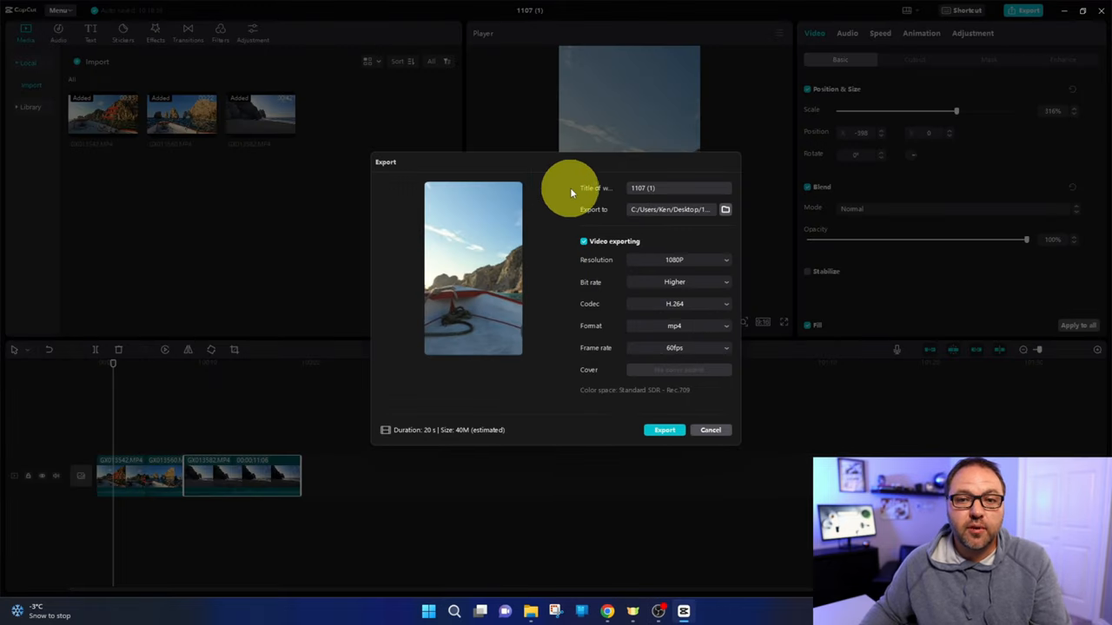
mouse_move(680, 189)
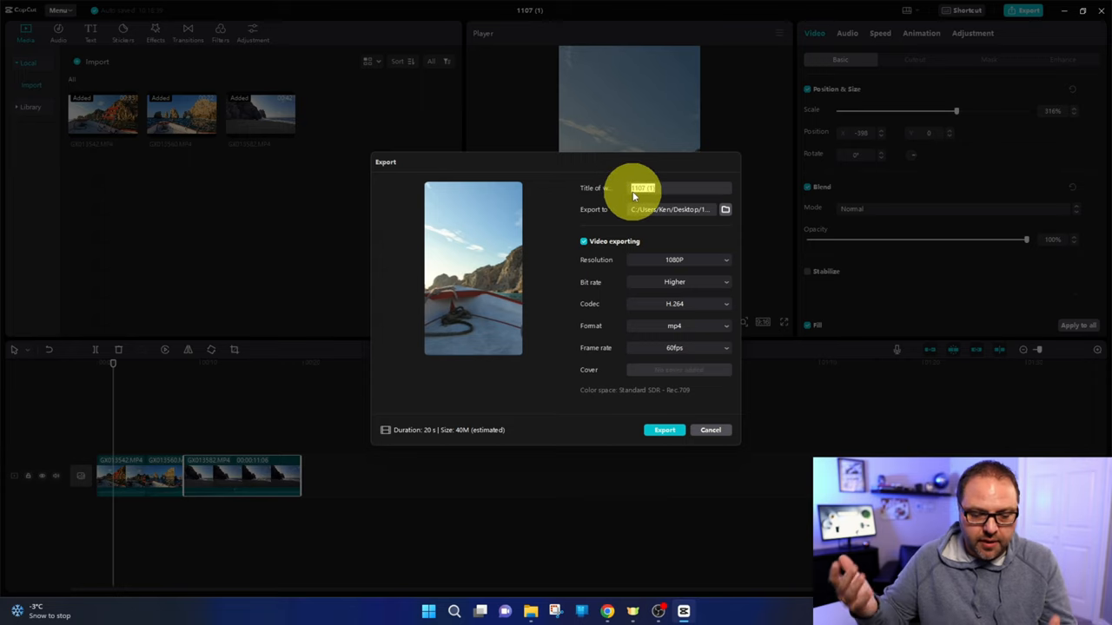
text(Cabo Vertical)
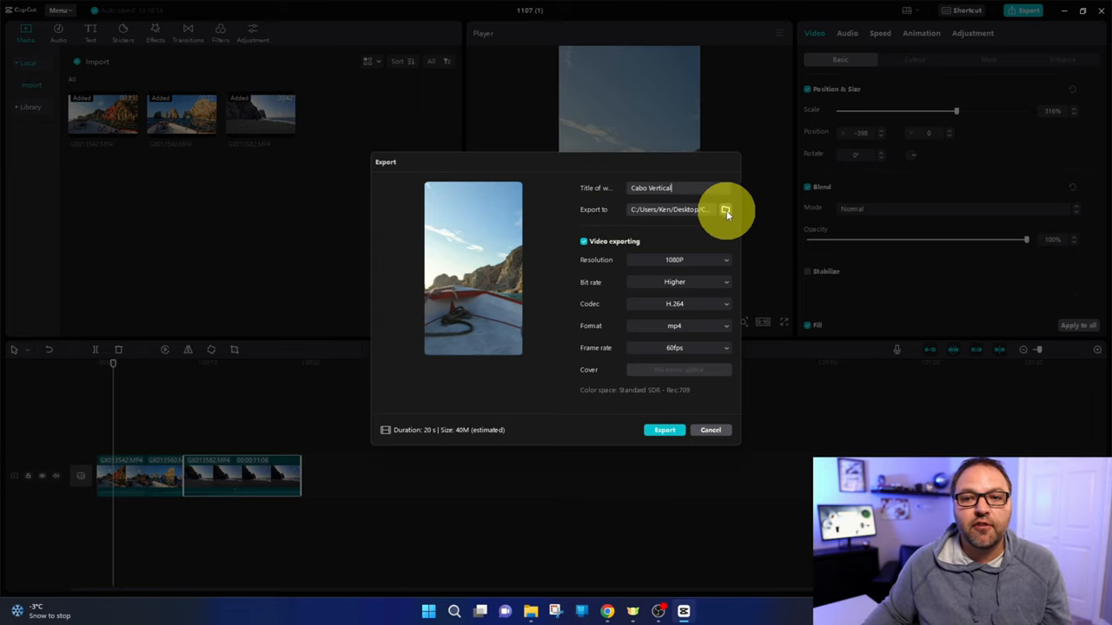
click(726, 209)
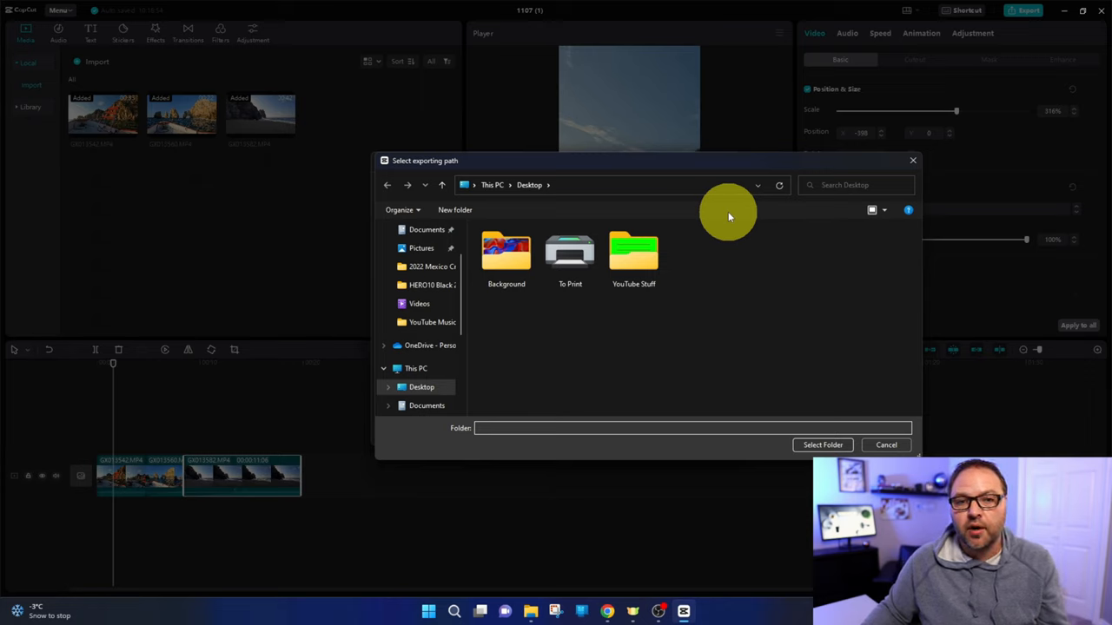
click(422, 387)
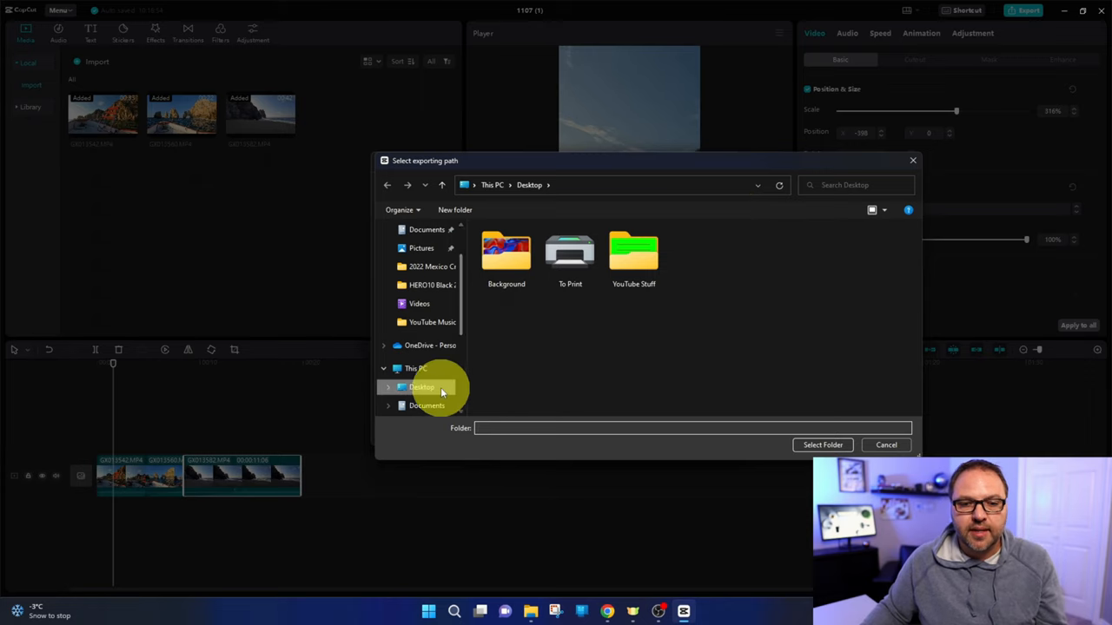
click(421, 387)
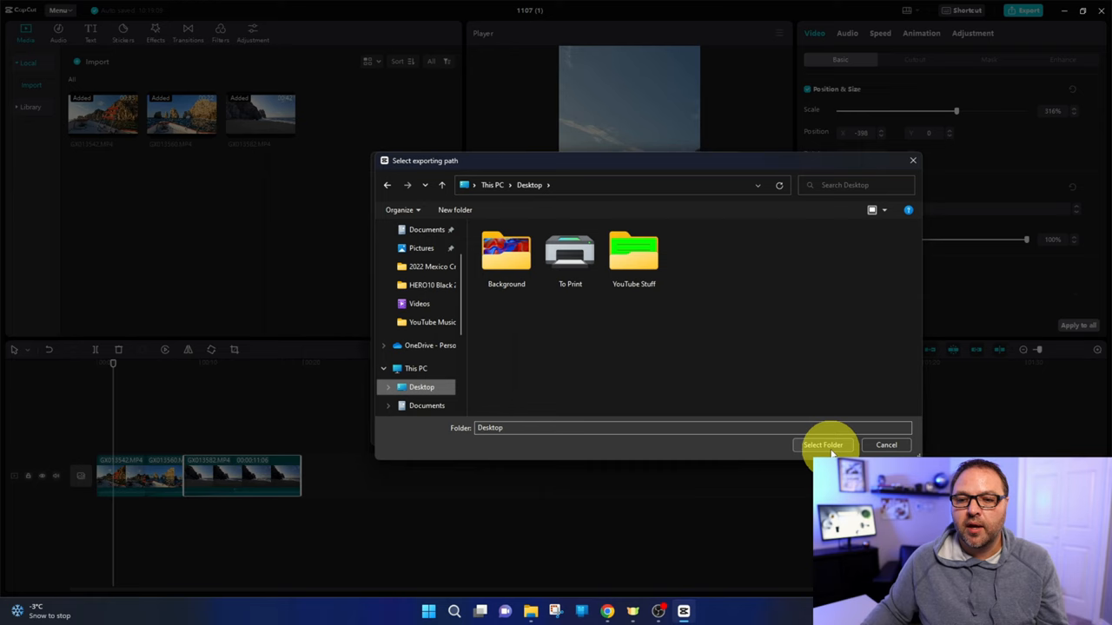
click(822, 445)
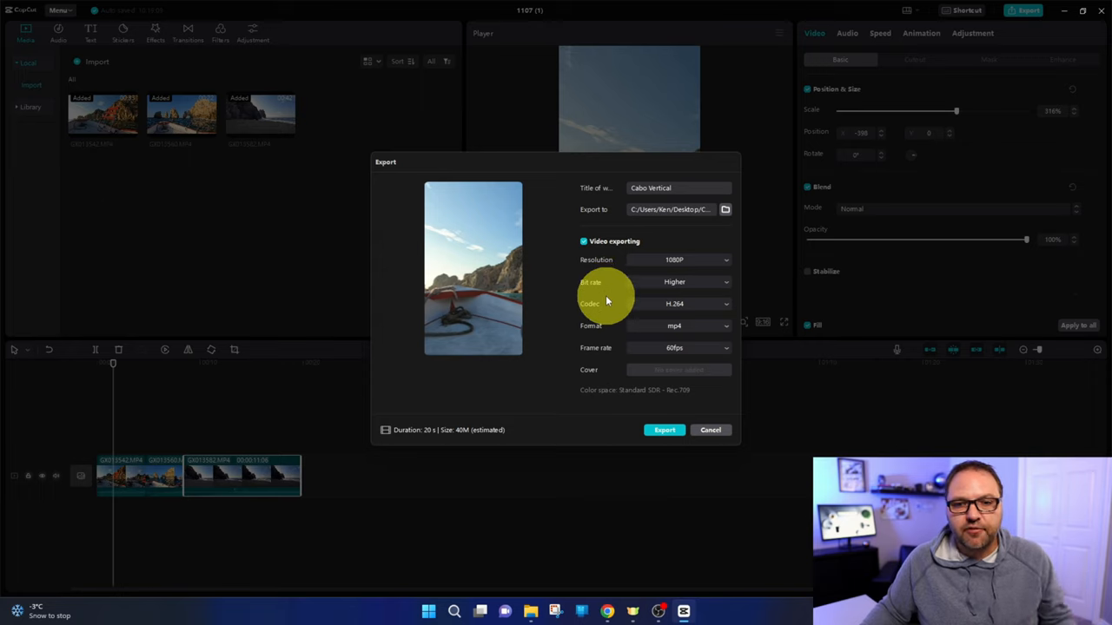
Keep 1080P resolution and Higher bit rate, and switch the frame rate from 60fps to 30fps
click(695, 260)
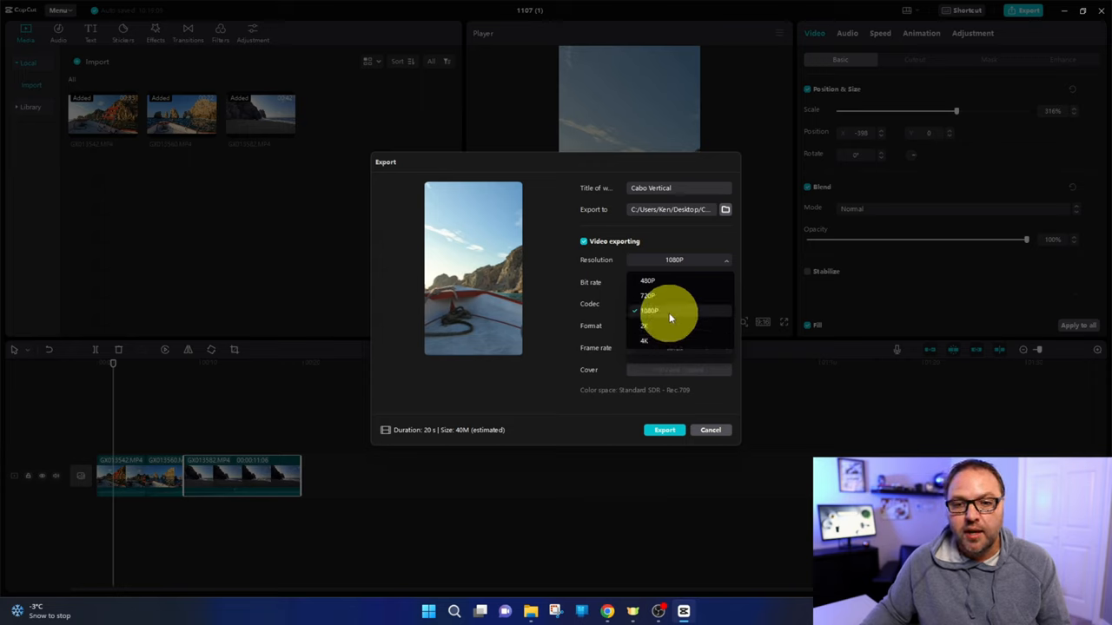
click(674, 311)
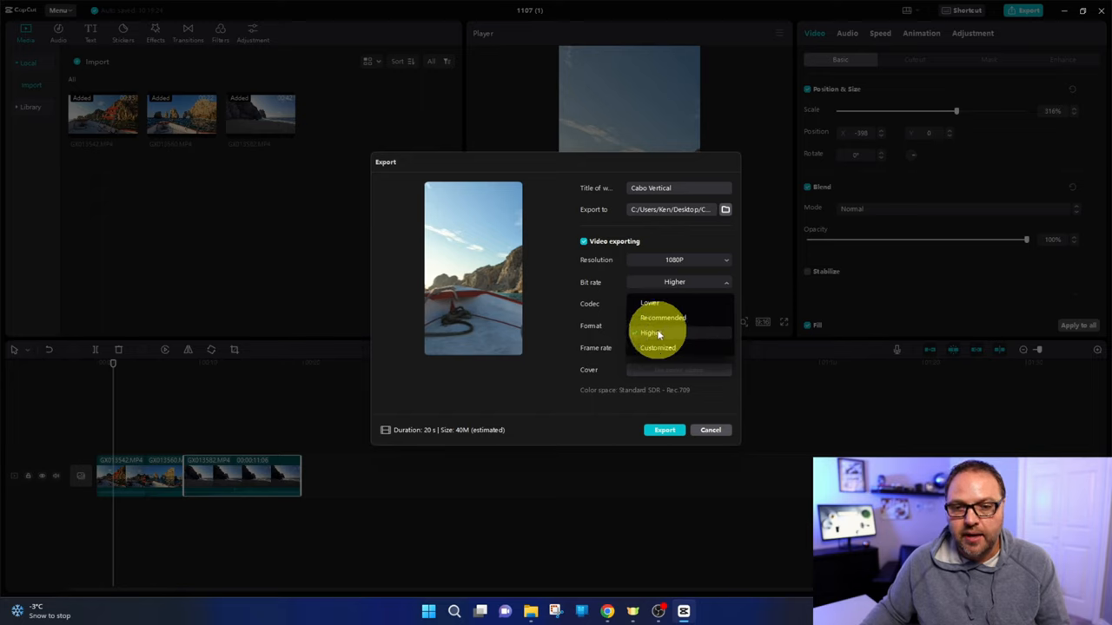
click(651, 333)
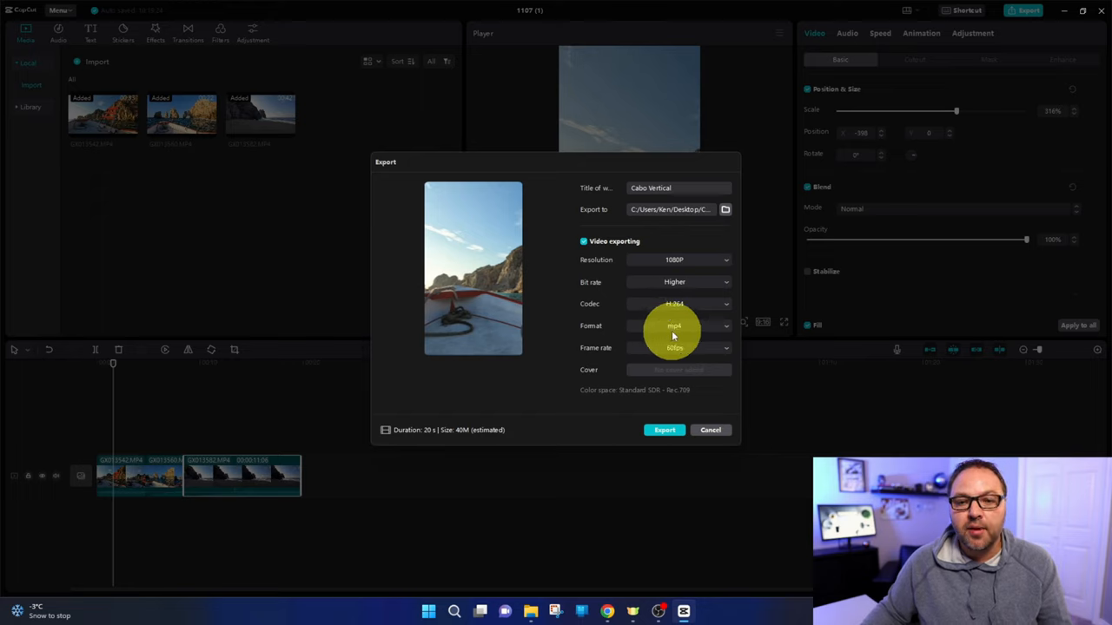
mouse_move(684, 355)
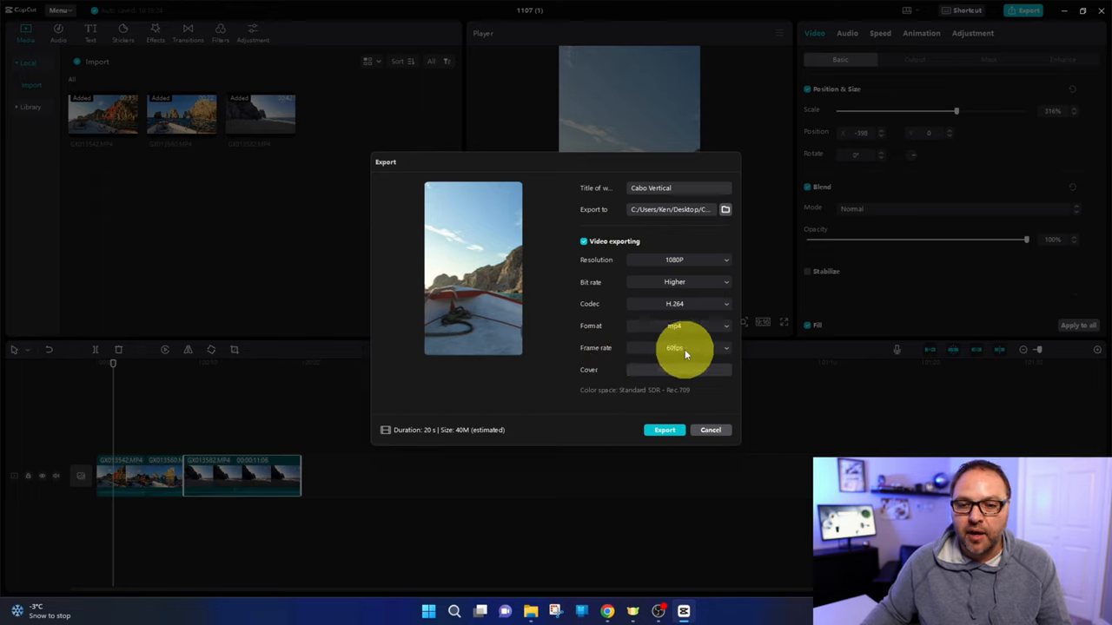
click(680, 348)
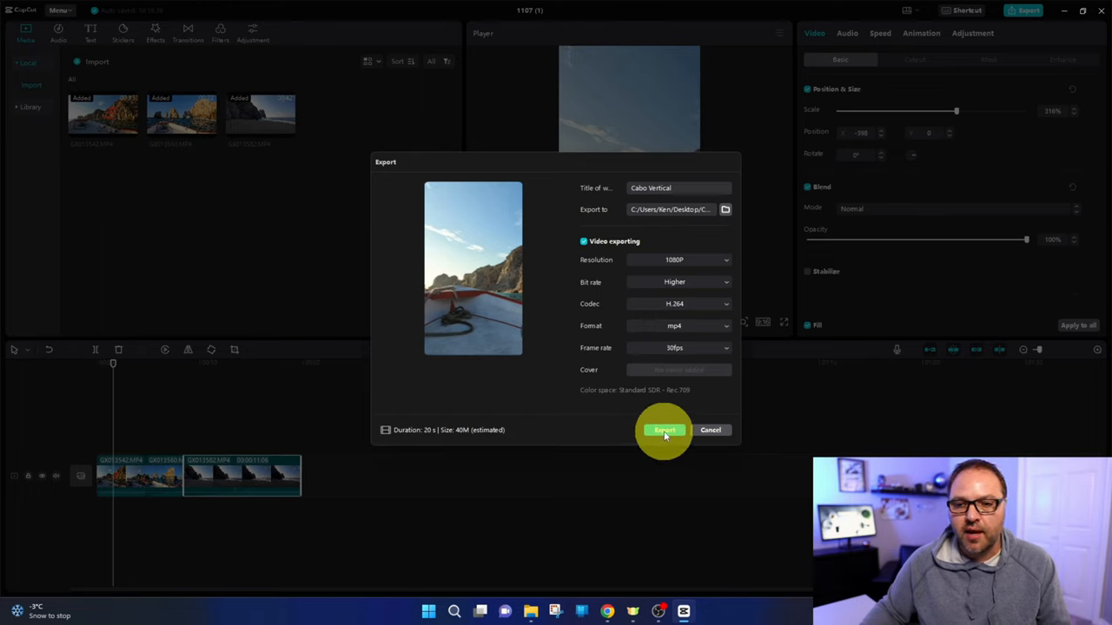
Export the video, dismiss the finished message, and play Cabo Vertical.mp4 from the desktop in VLC
click(664, 430)
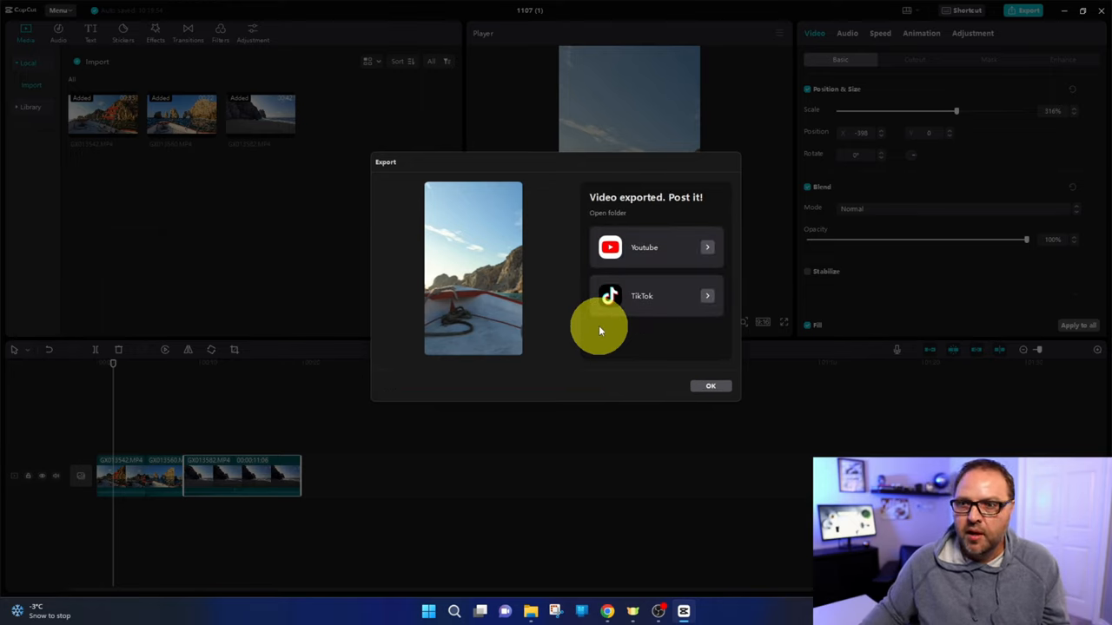
mouse_move(565, 356)
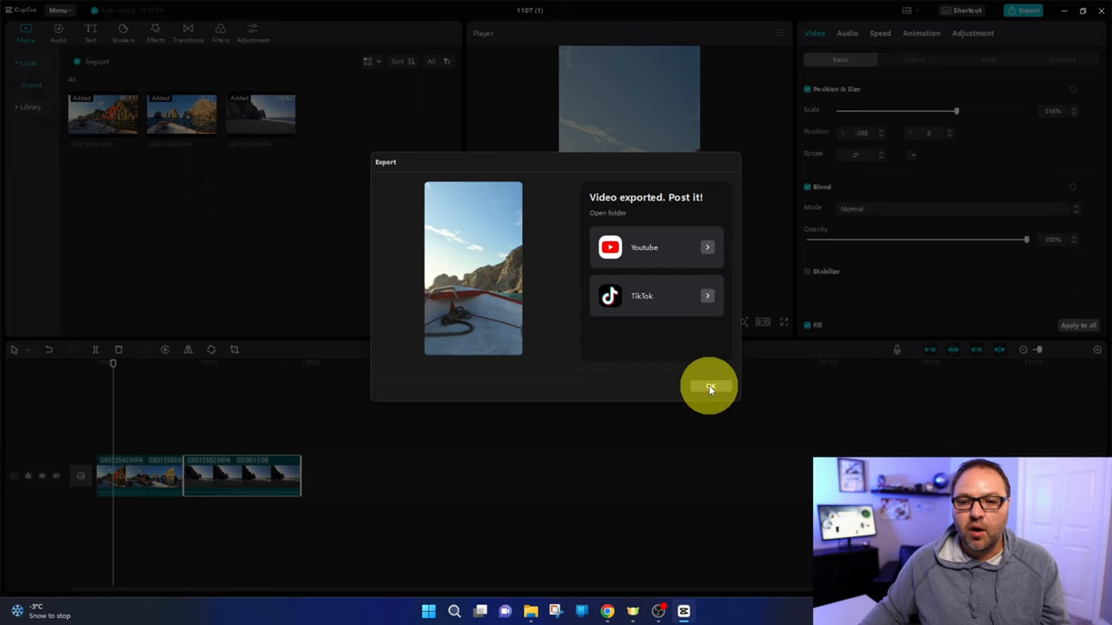
click(709, 387)
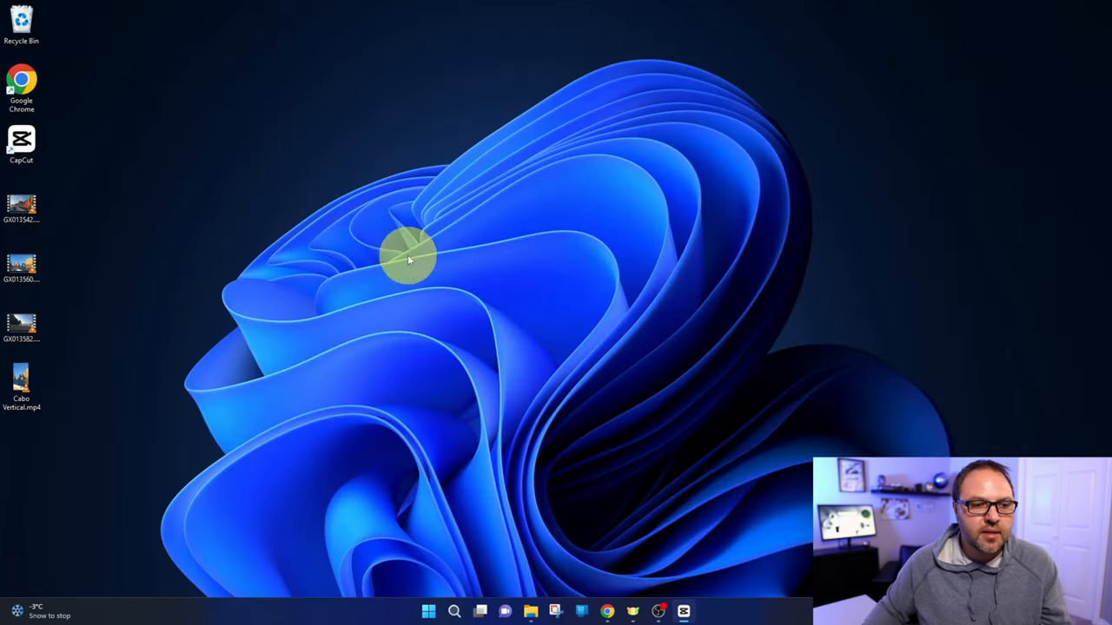
click(21, 382)
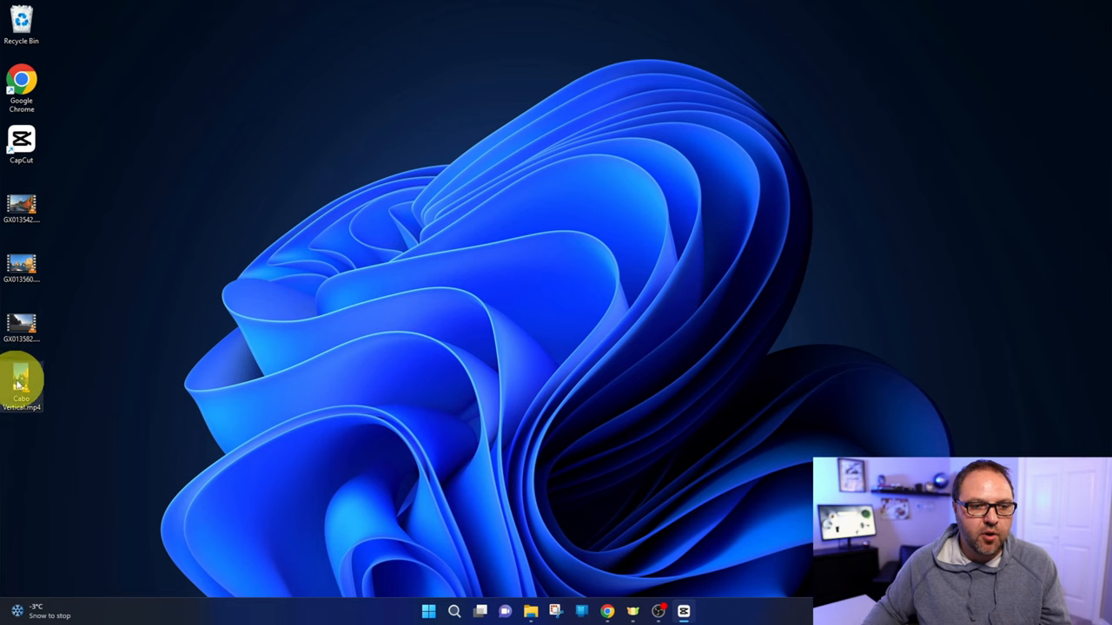
double_click(21, 382)
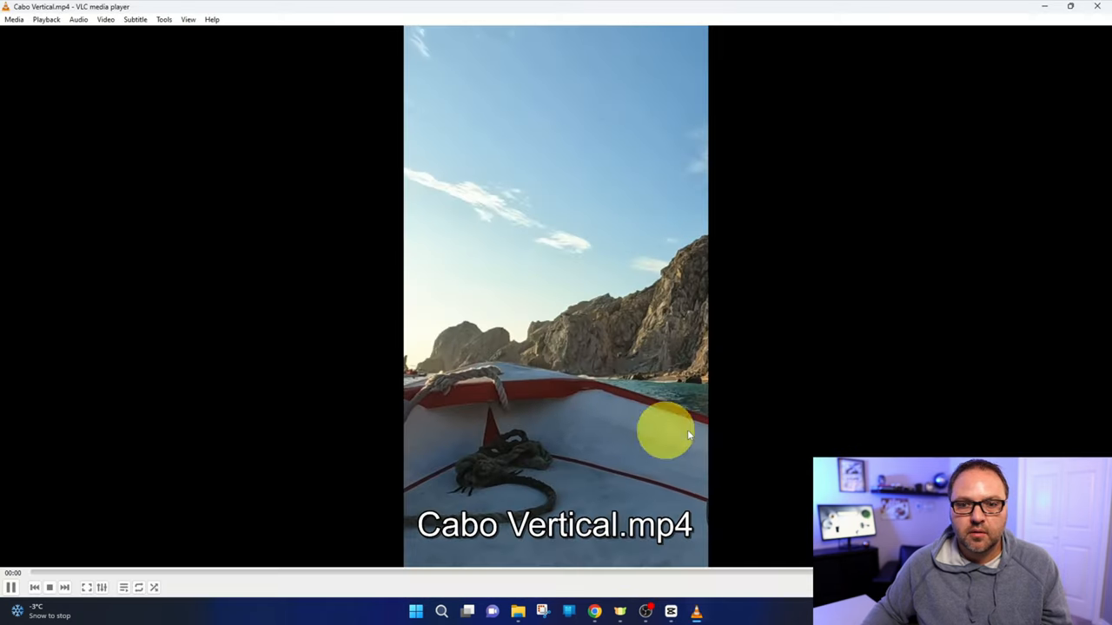